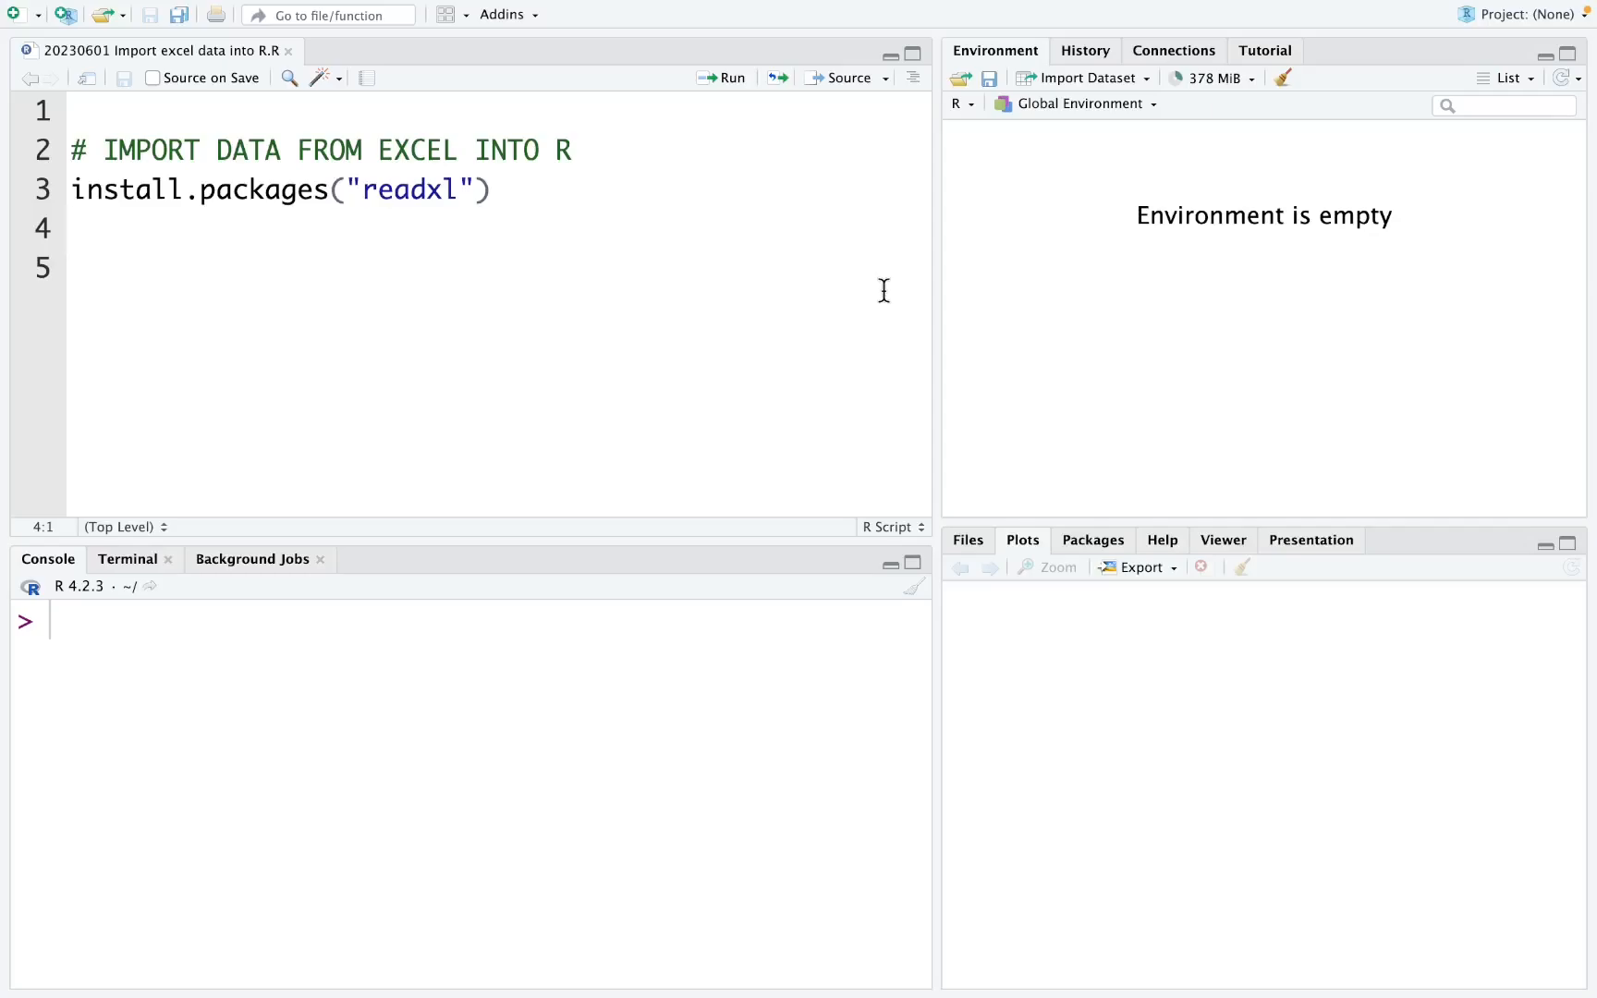
Place the cursor on line 4 of the import script.
click(73, 229)
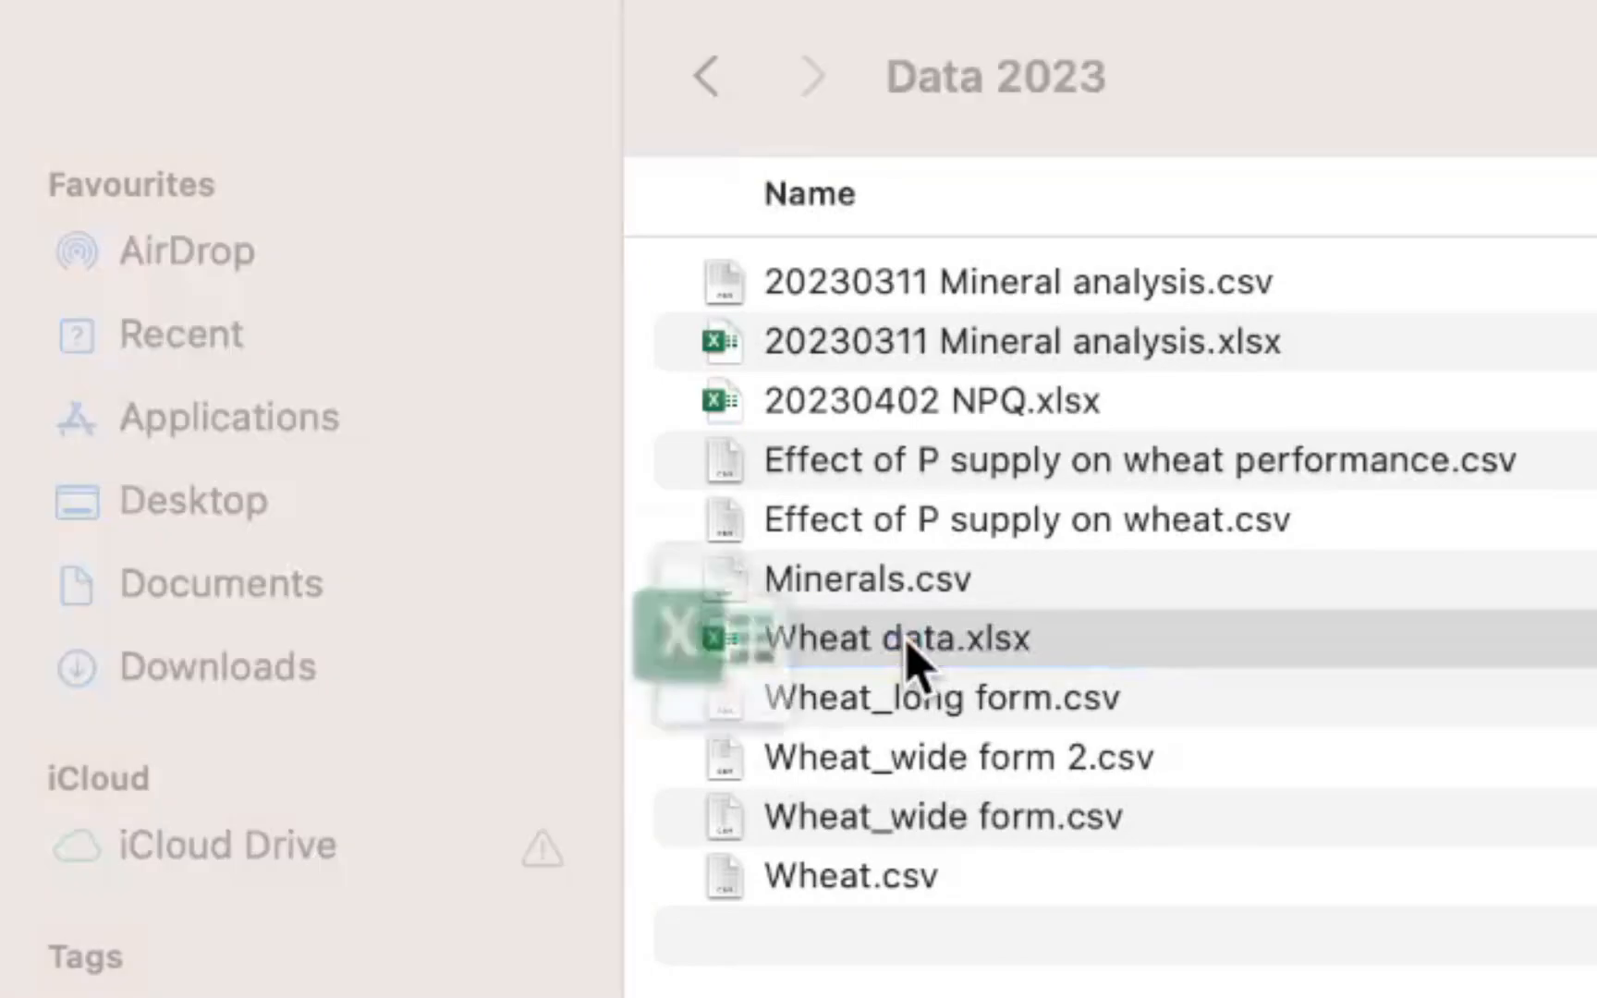
Open Wheat data.xlsx in Excel and inspect Sheet1, Sheet2 and the empty Sheet3.
double_click(893, 639)
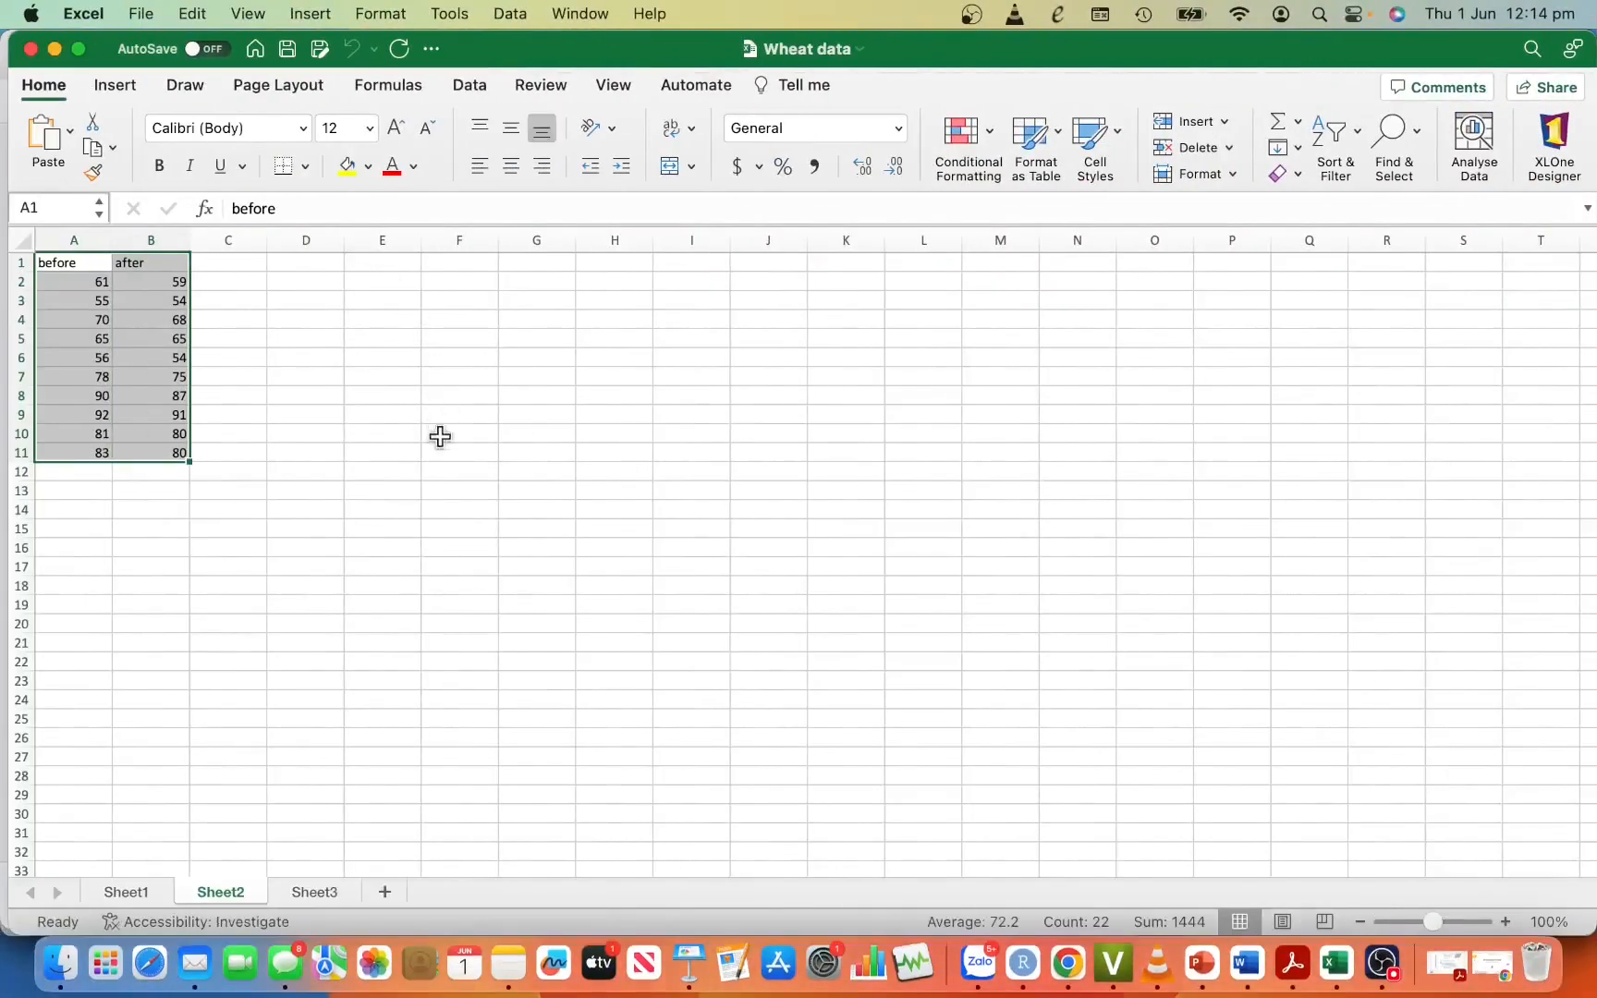
click(459, 471)
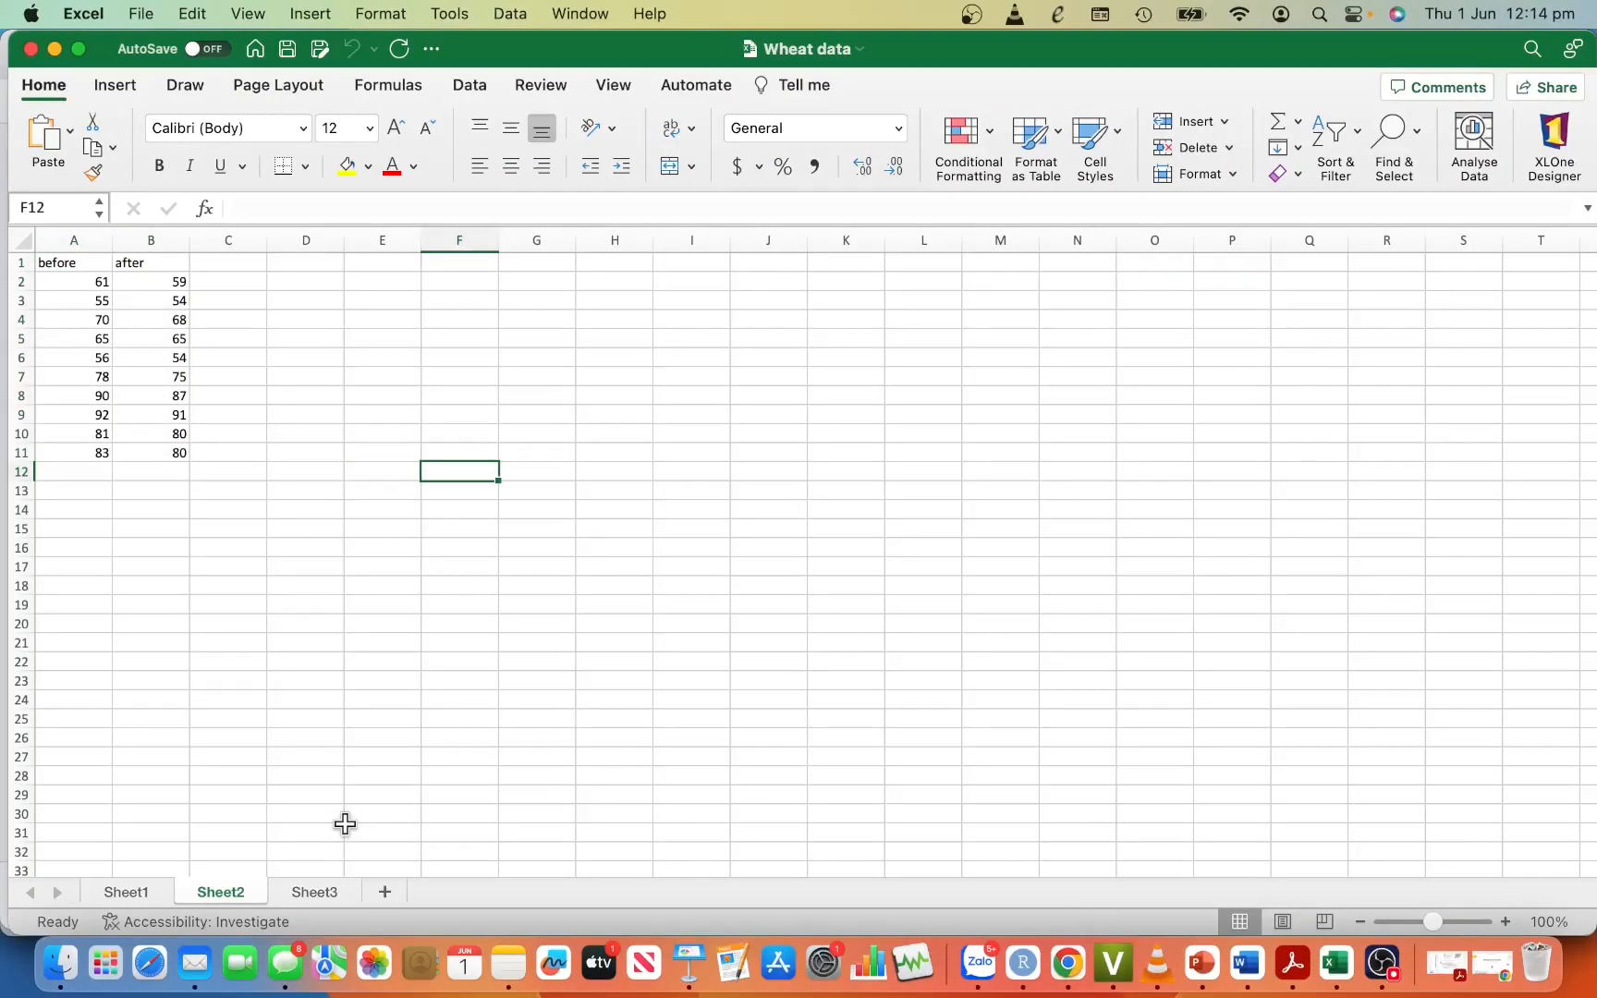
click(126, 892)
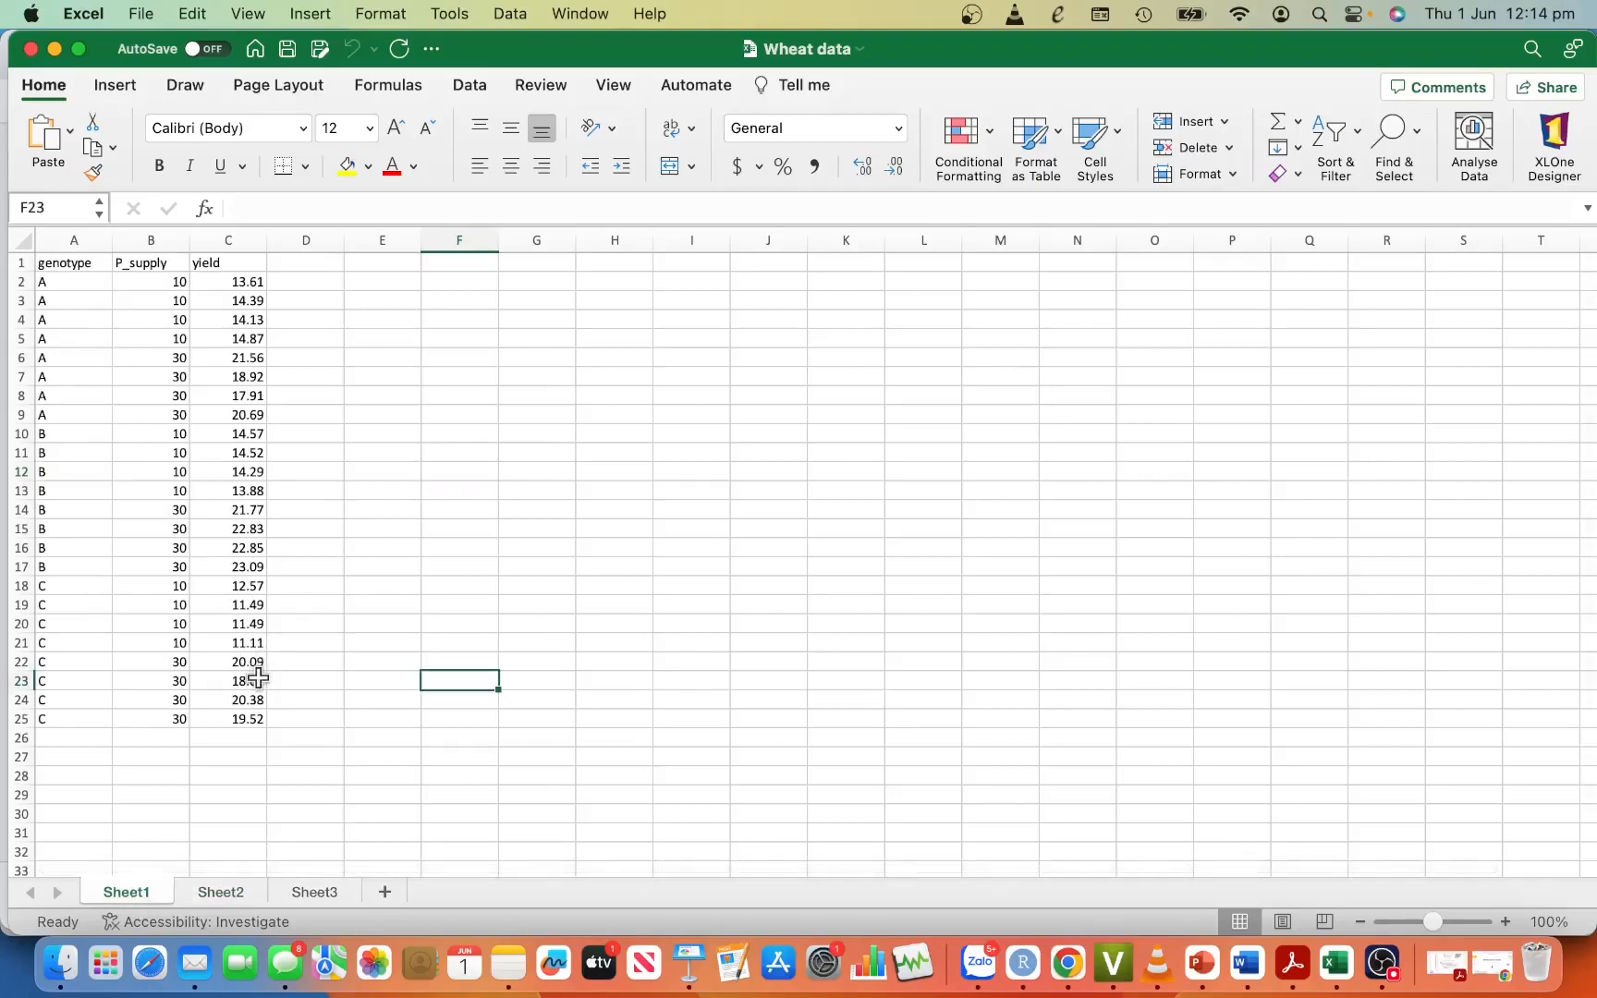
click(220, 892)
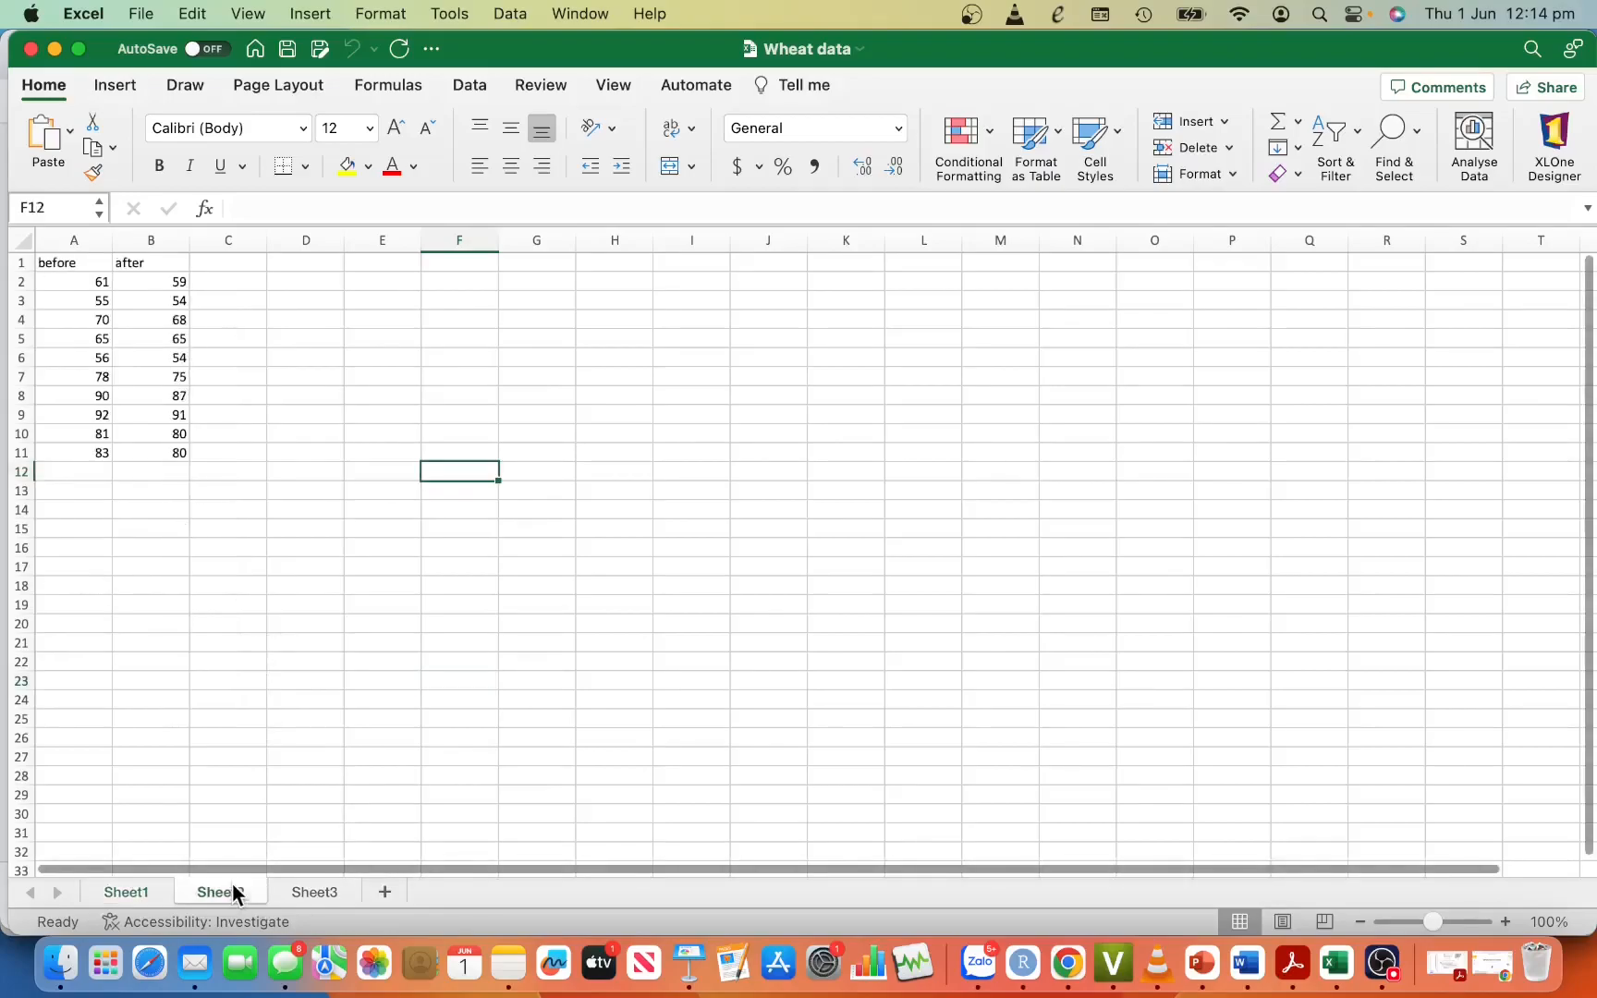
click(220, 891)
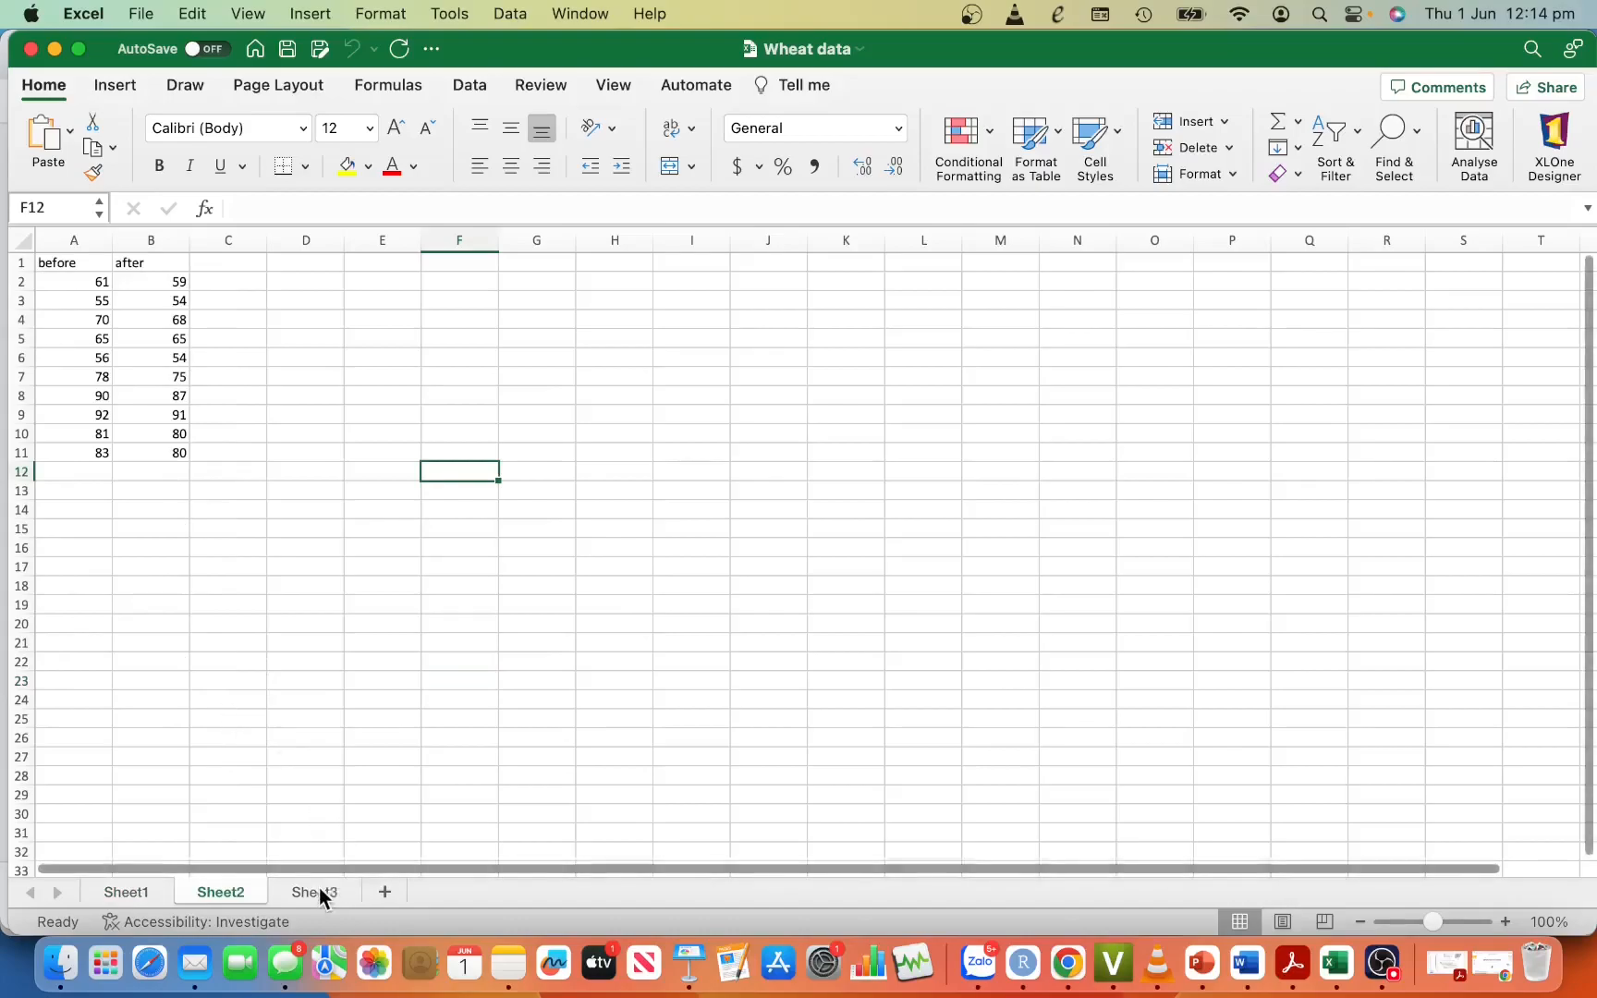
click(315, 892)
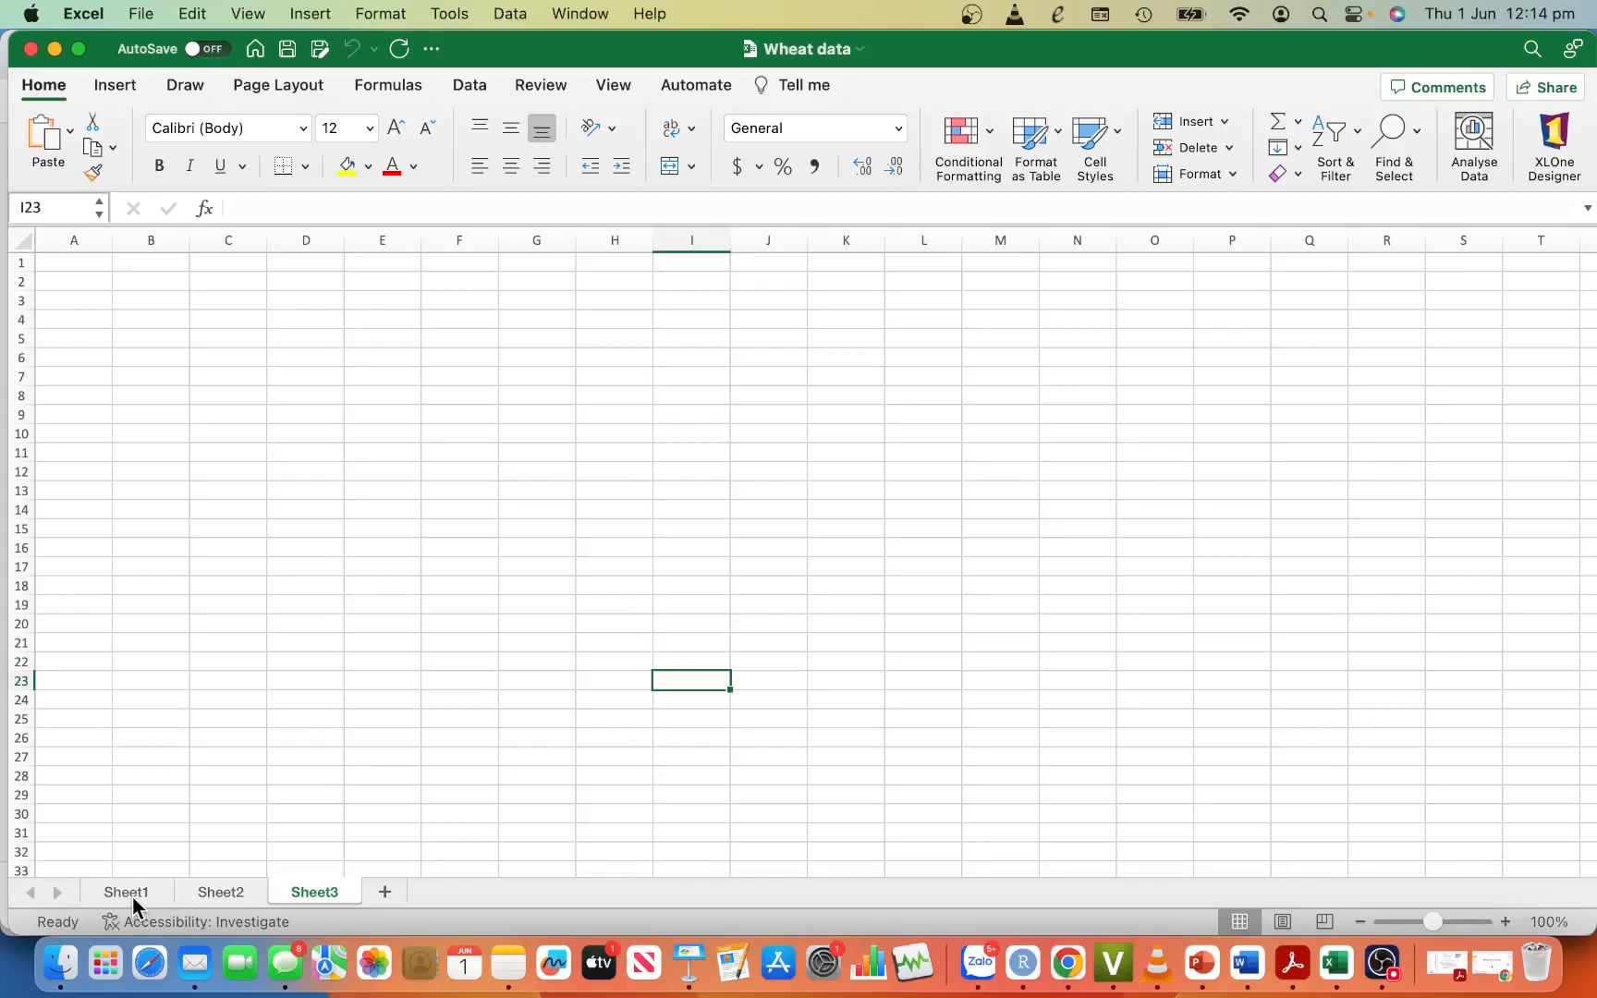
mouse_move(141, 907)
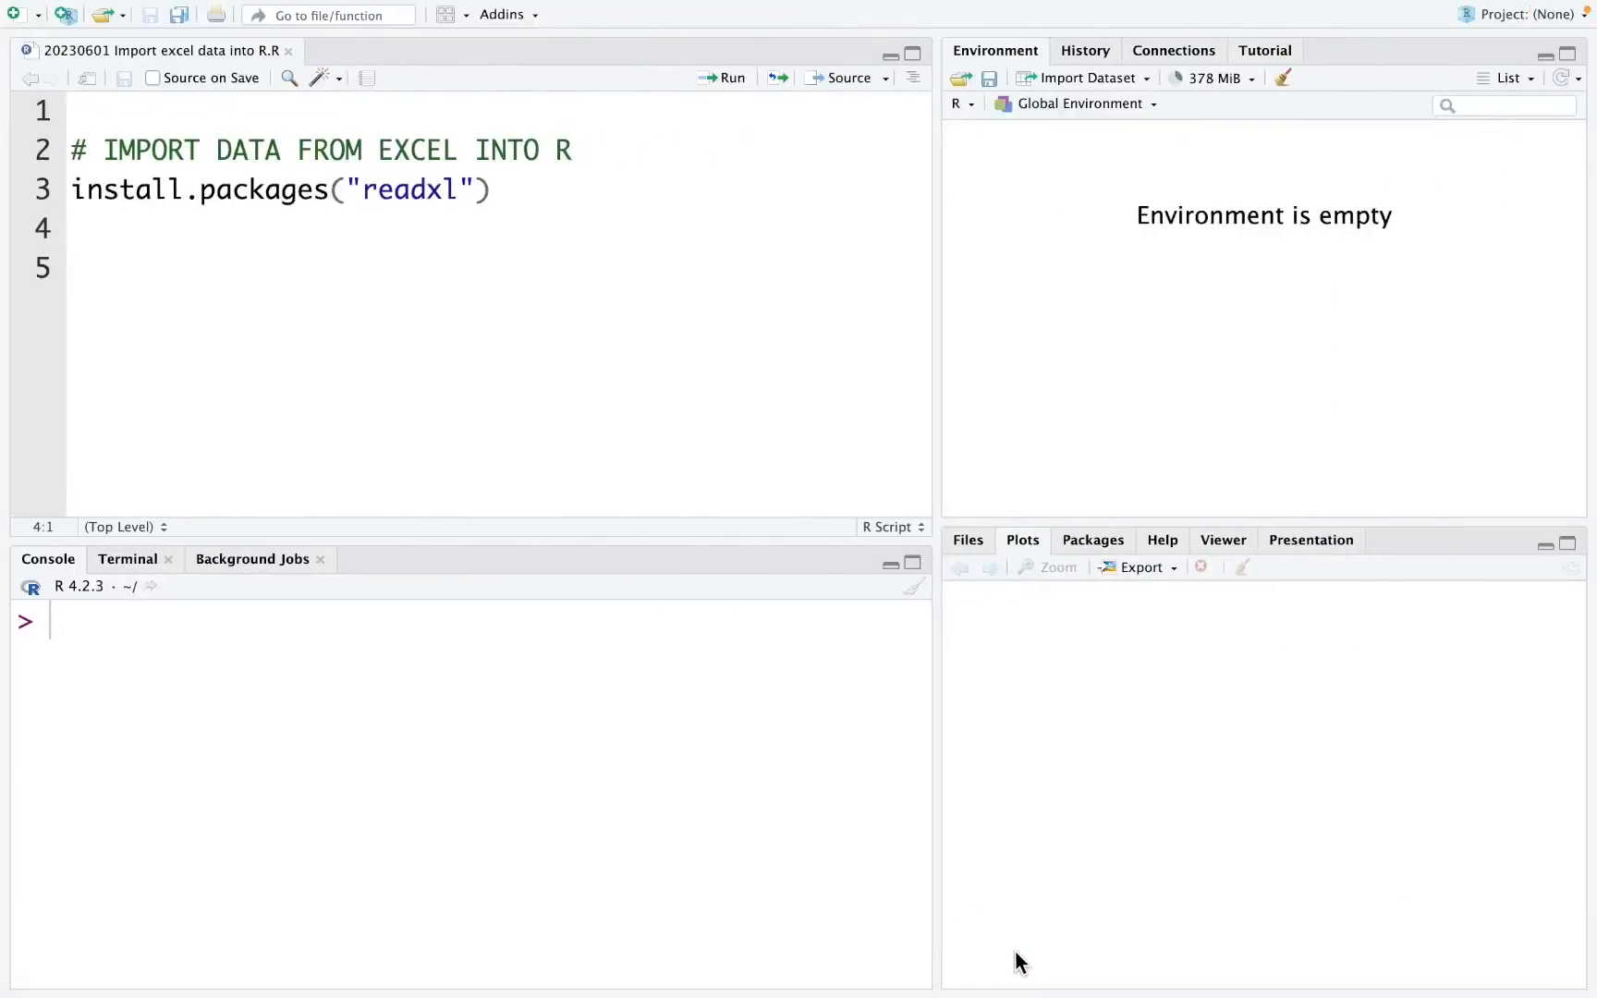
Place the cursor on empty line 4 of the readxl script.
click(91, 229)
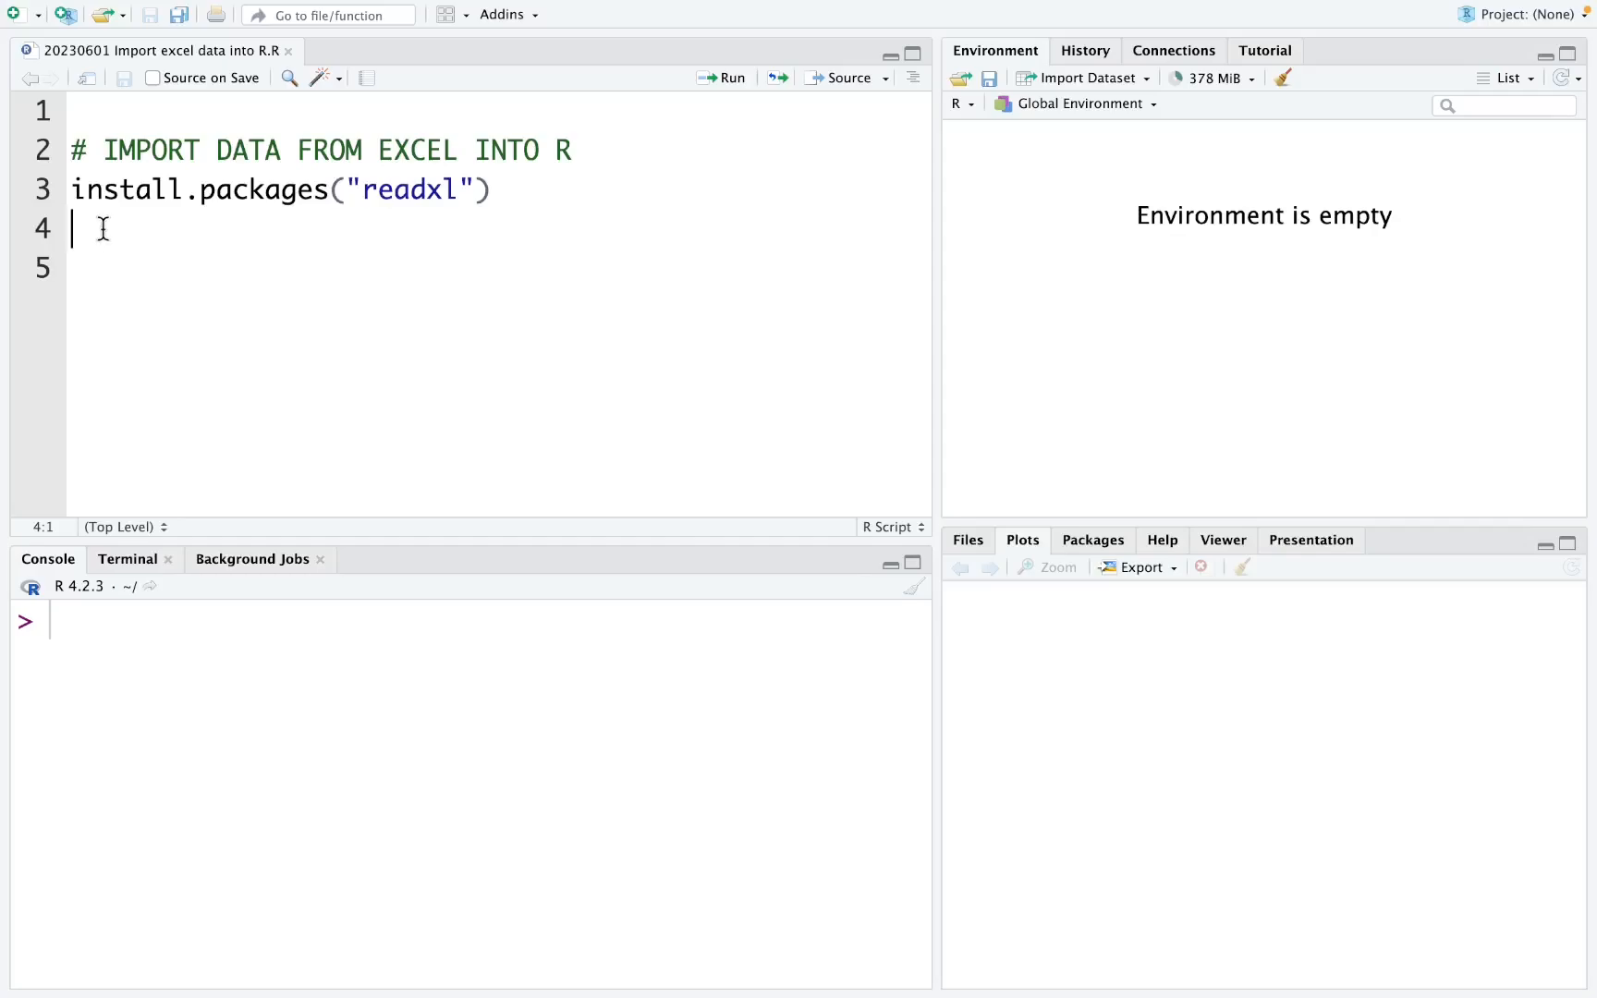
mouse_move(199, 212)
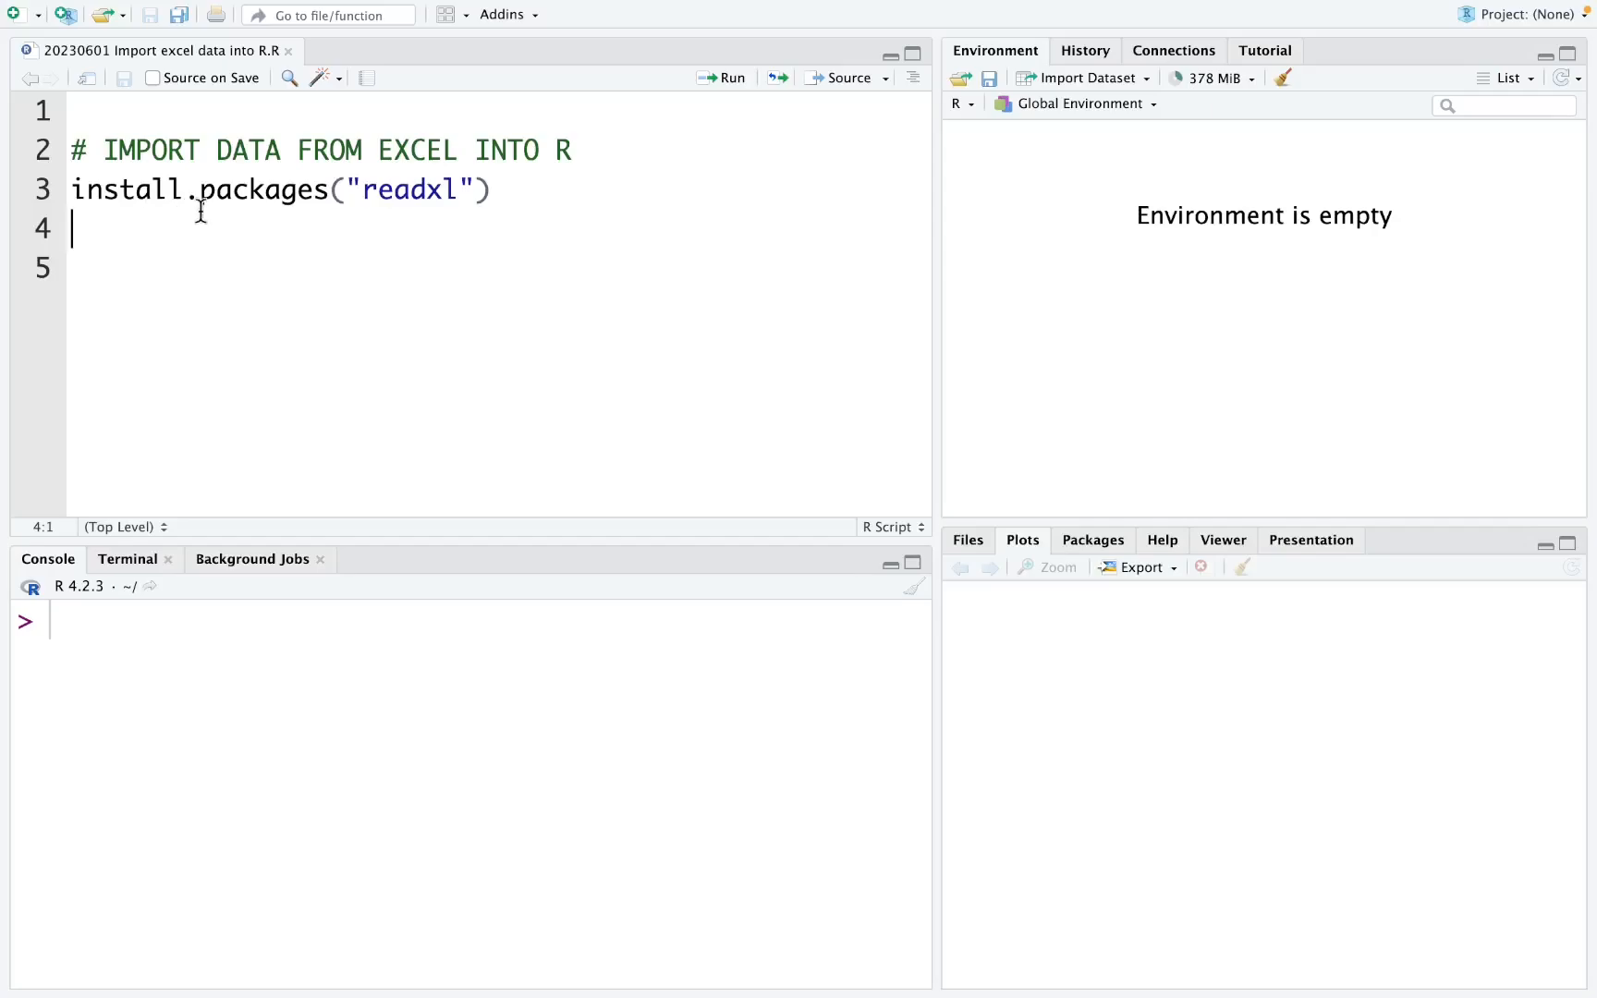
mouse_move(408, 211)
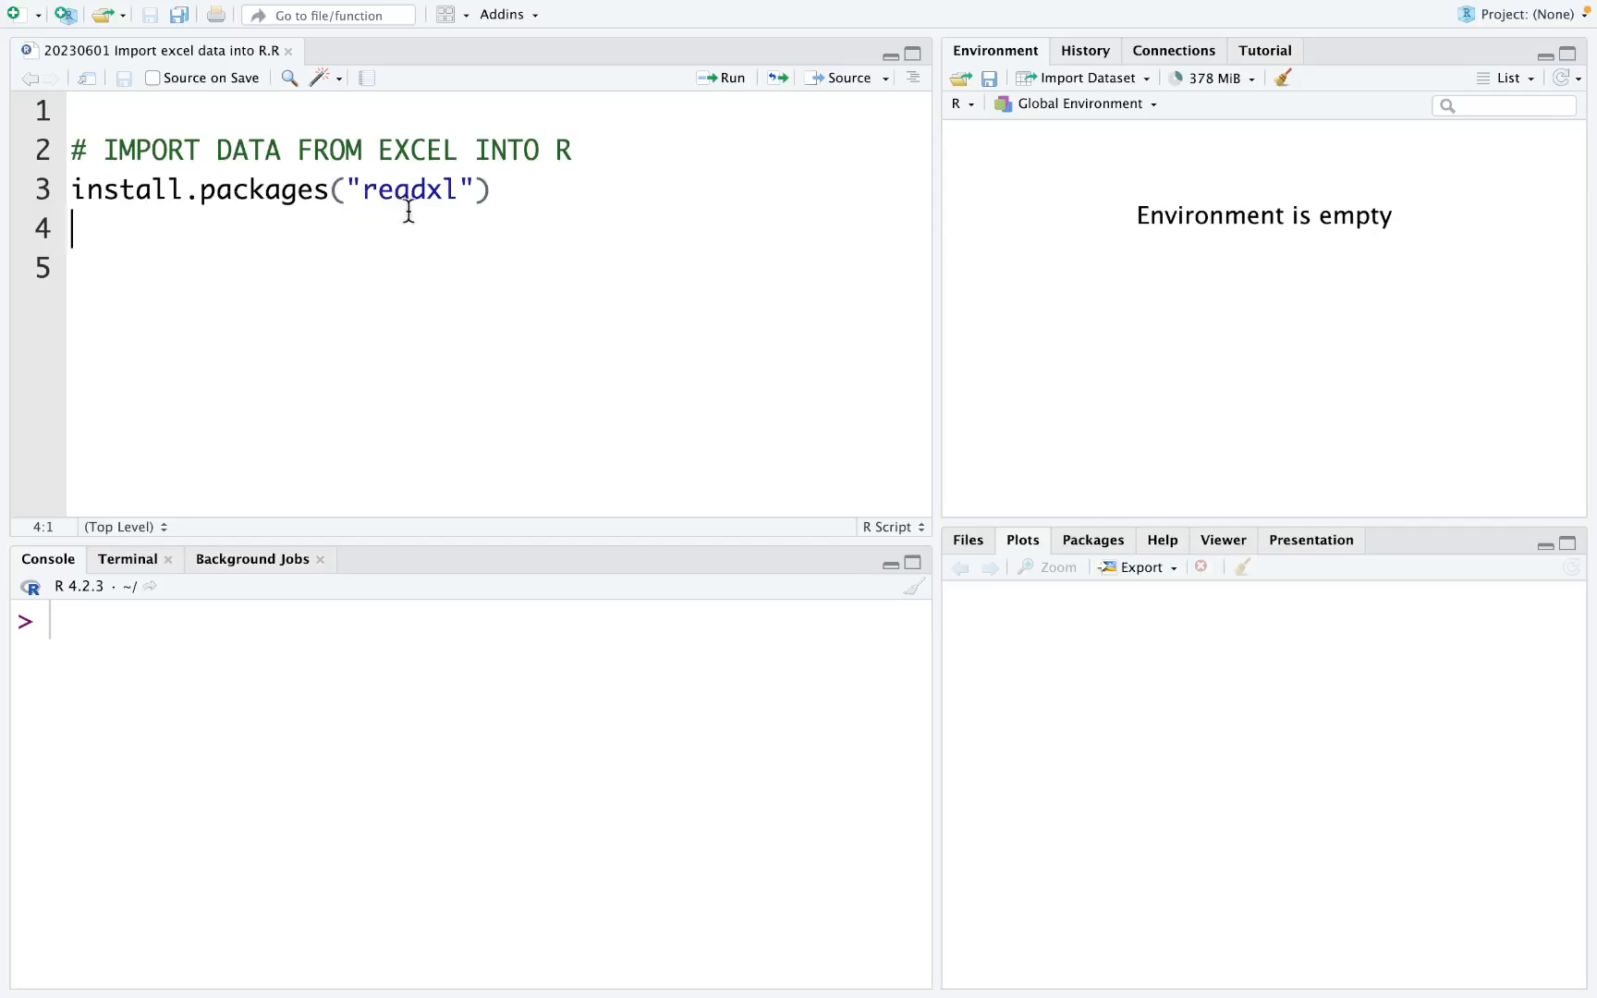
mouse_move(155, 255)
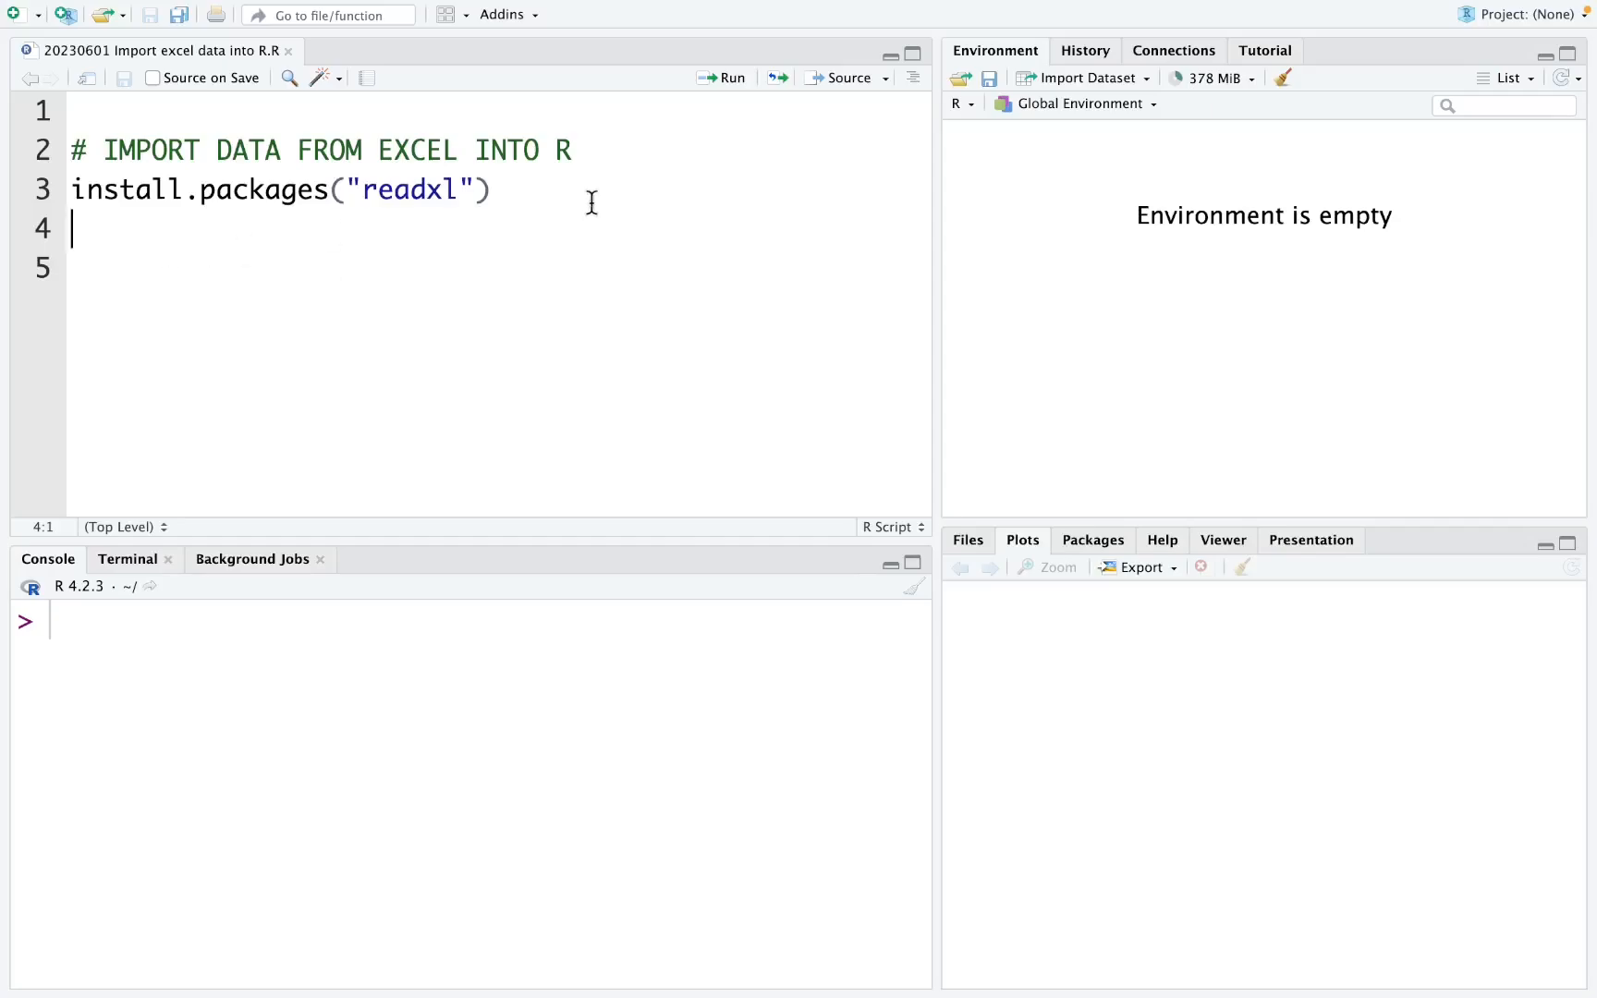
mouse_move(1037, 70)
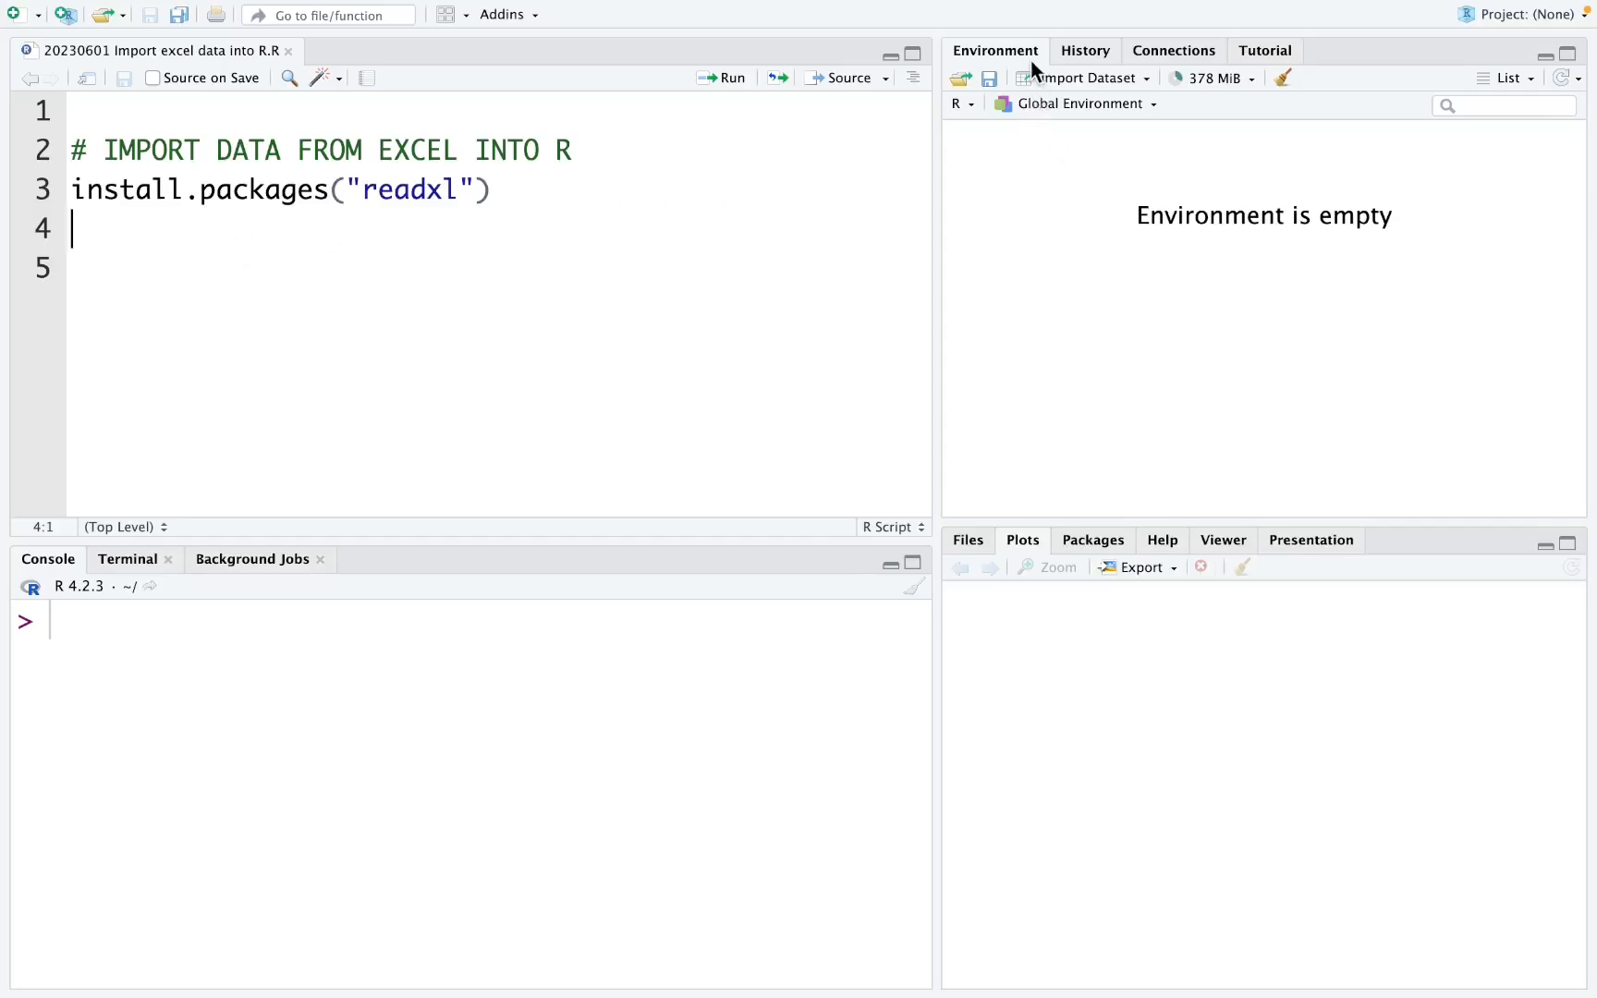
mouse_move(1110, 91)
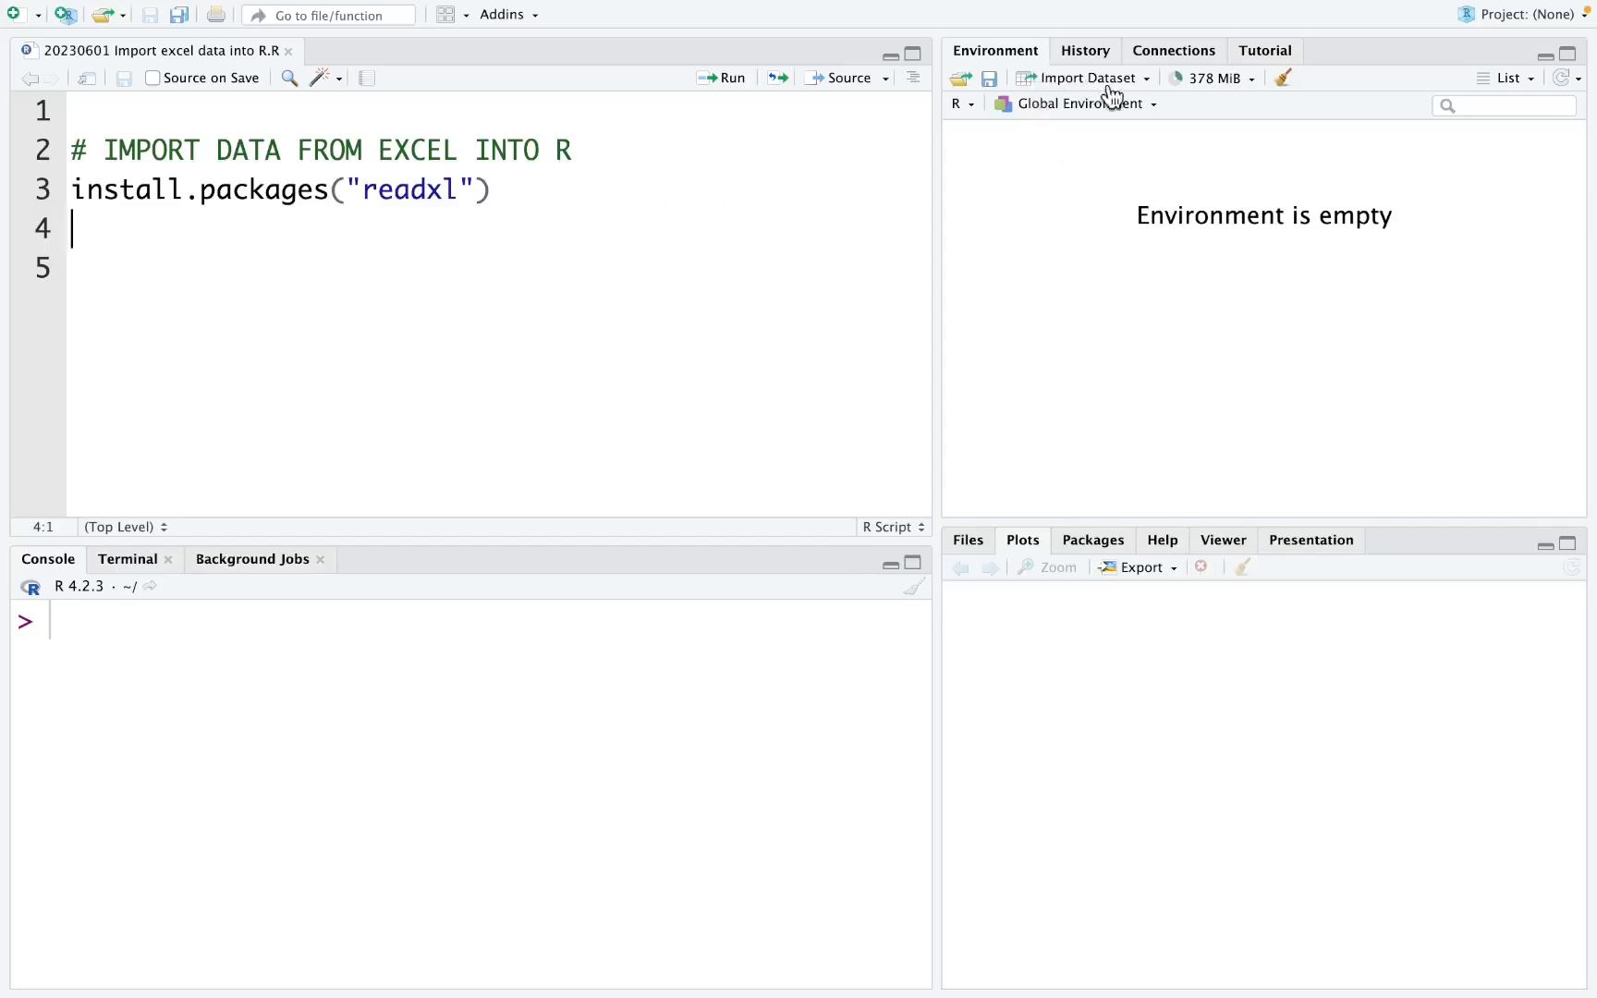
mouse_move(1149, 91)
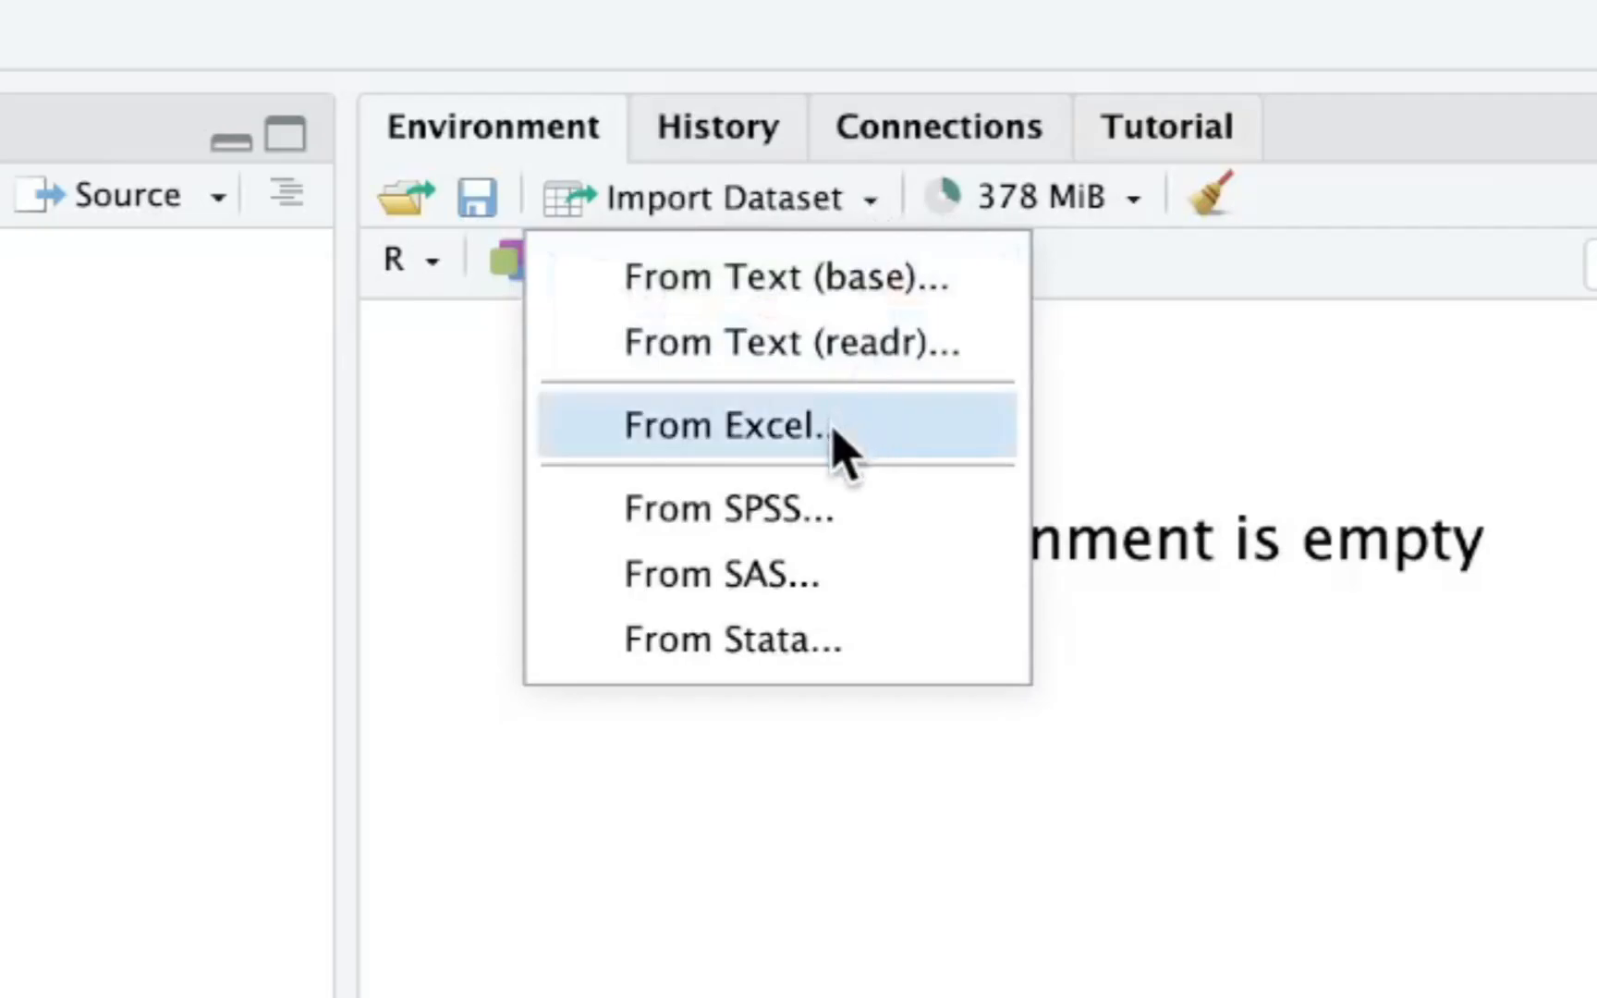
Choose From Excel import, browse to Data 2023 and load Wheat data.xlsx.
click(725, 426)
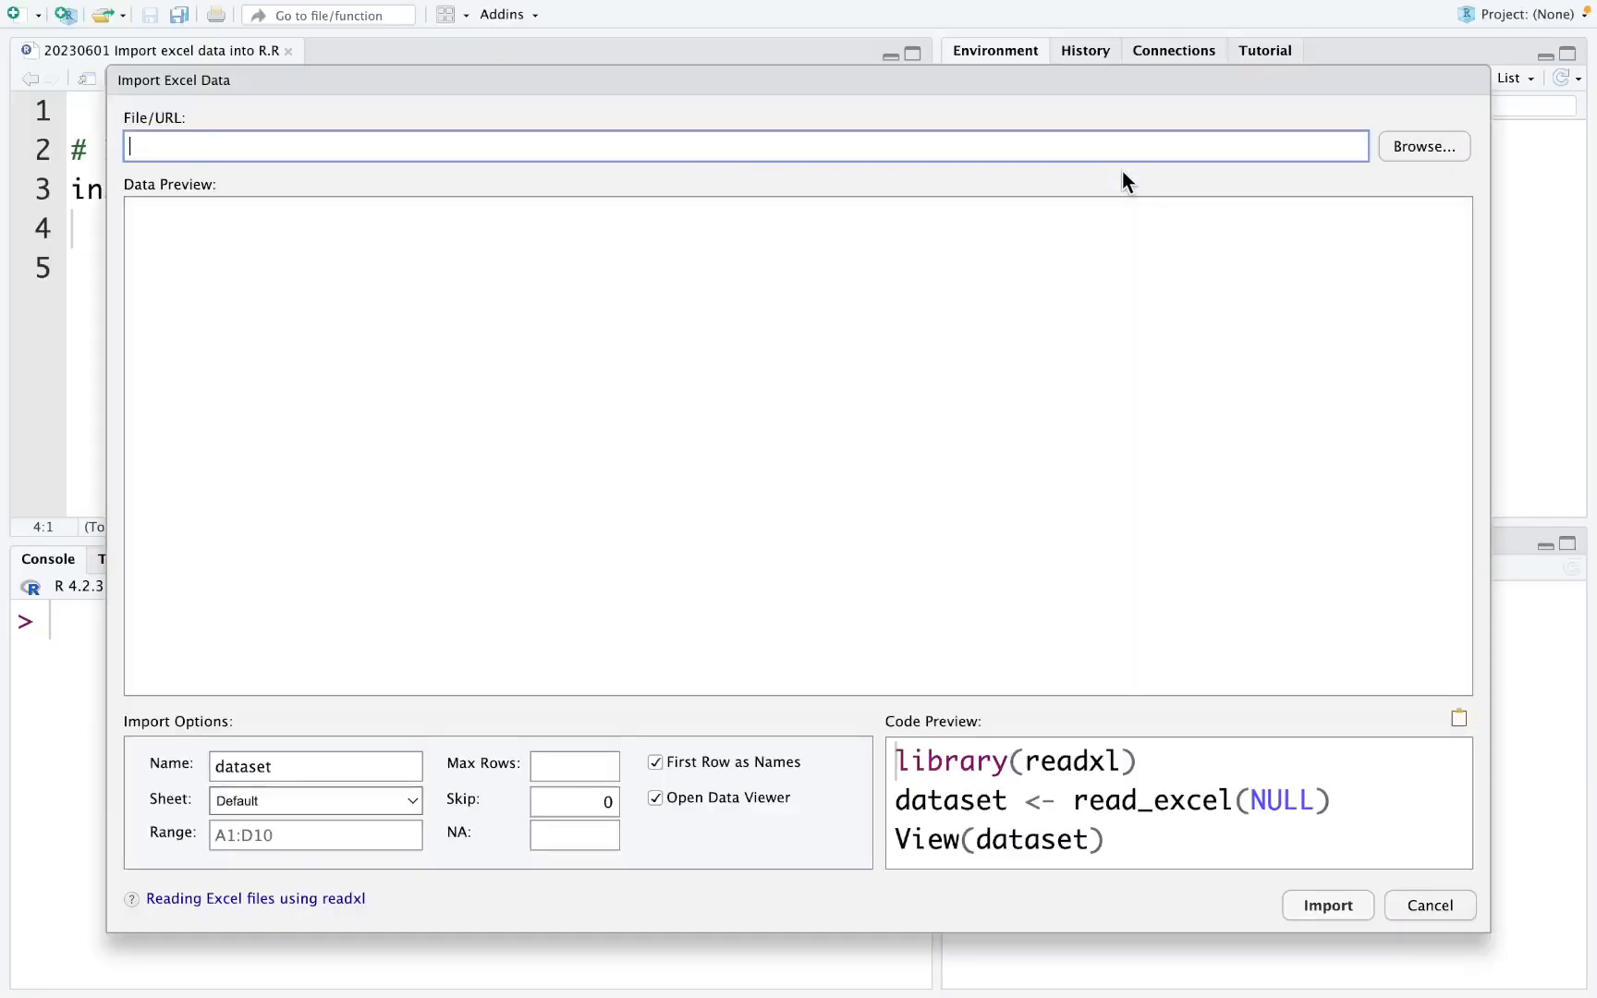
mouse_move(1454, 169)
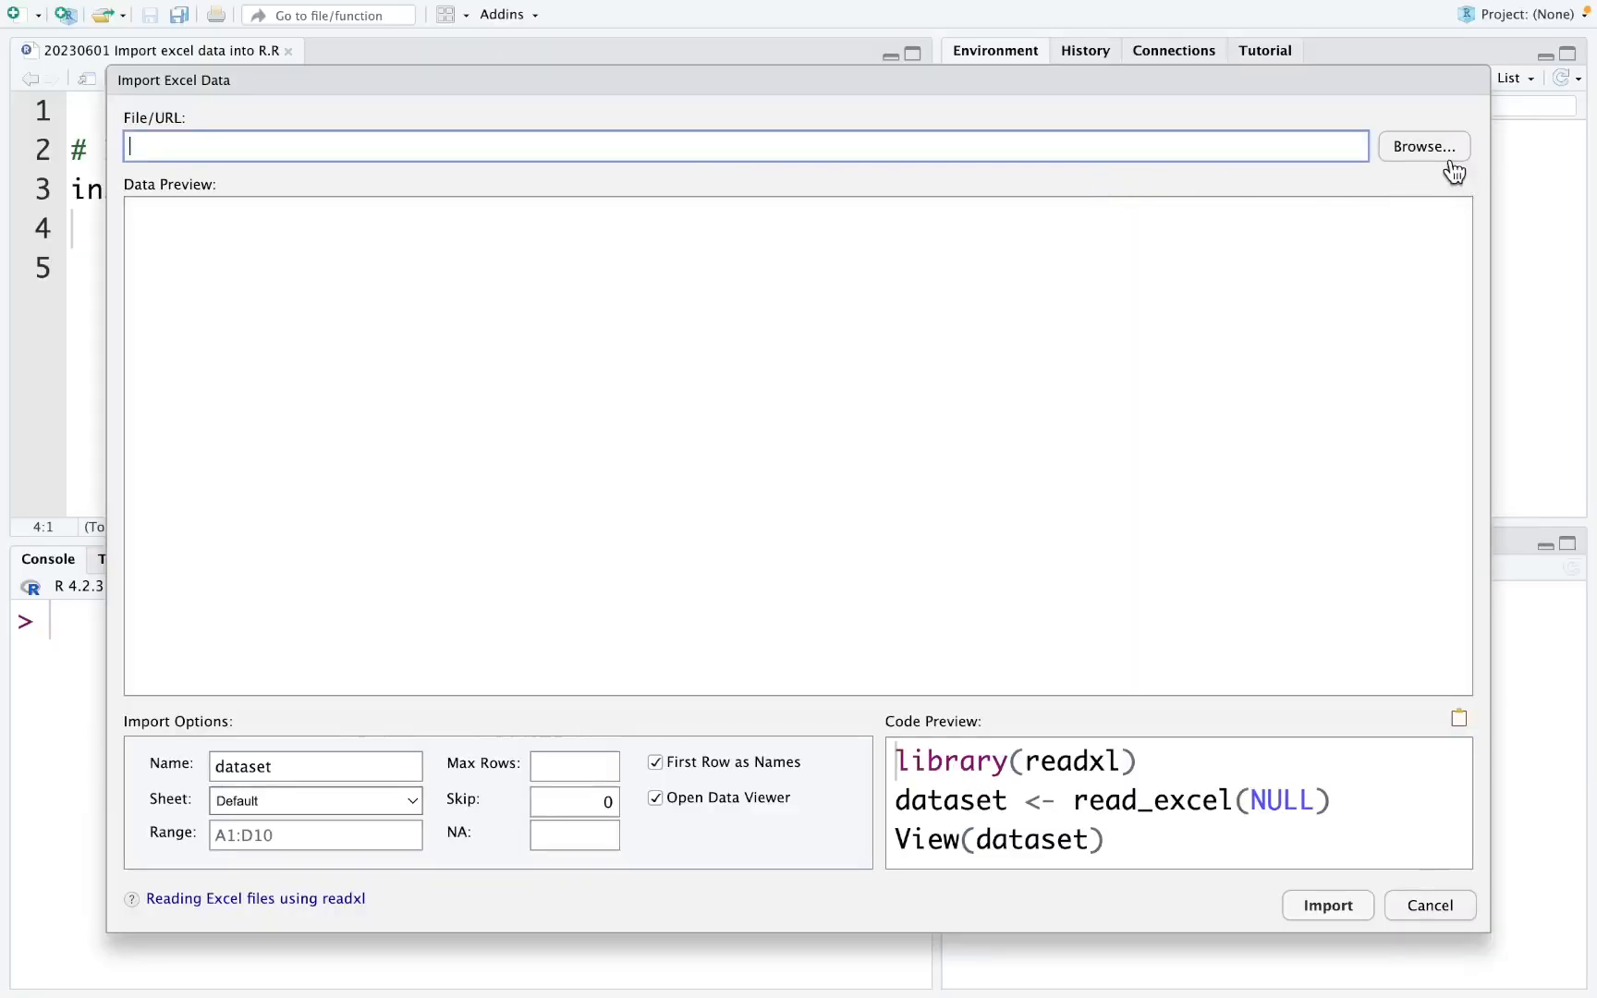
click(1424, 146)
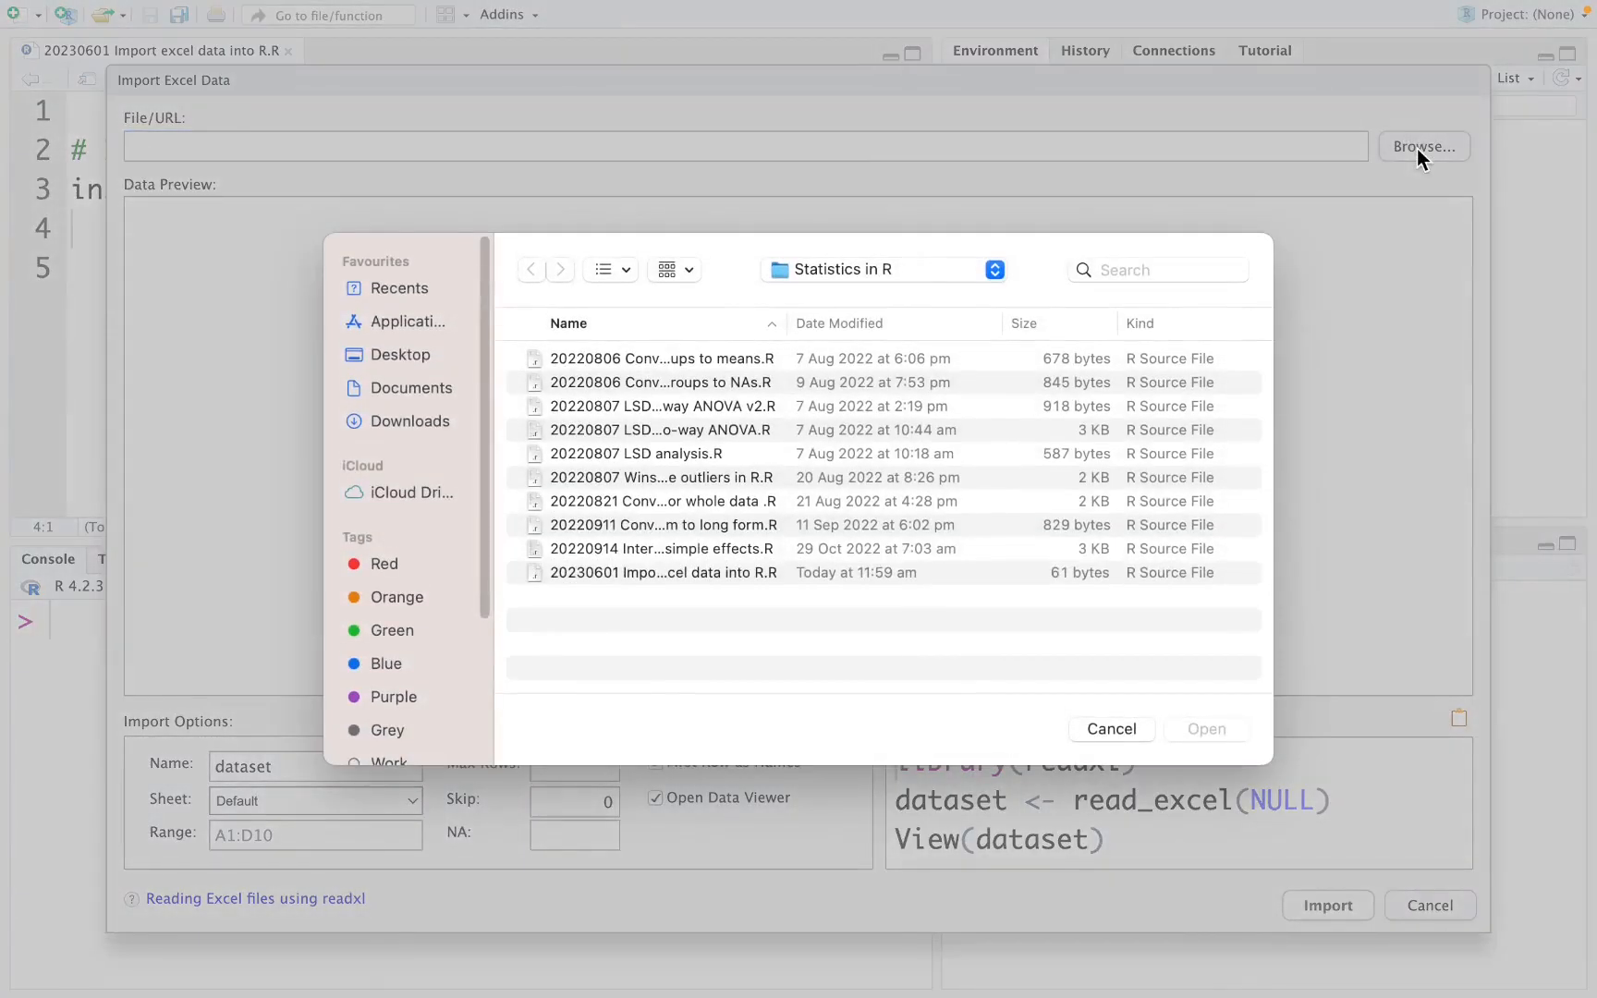
mouse_move(888, 500)
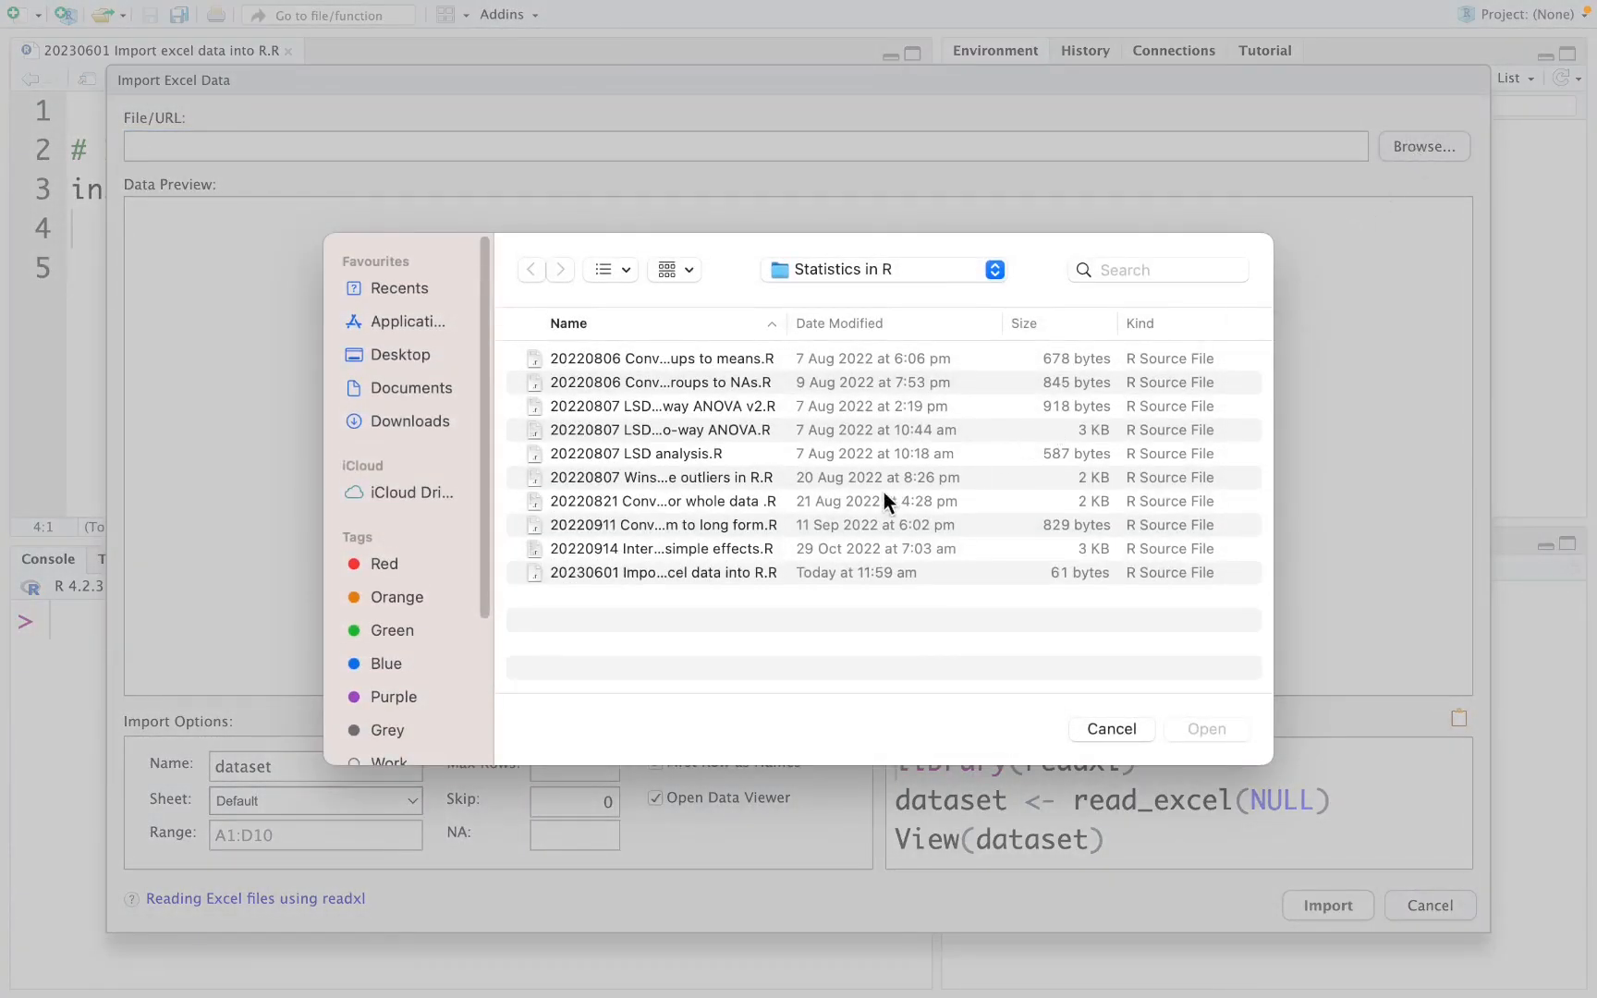
mouse_move(958, 306)
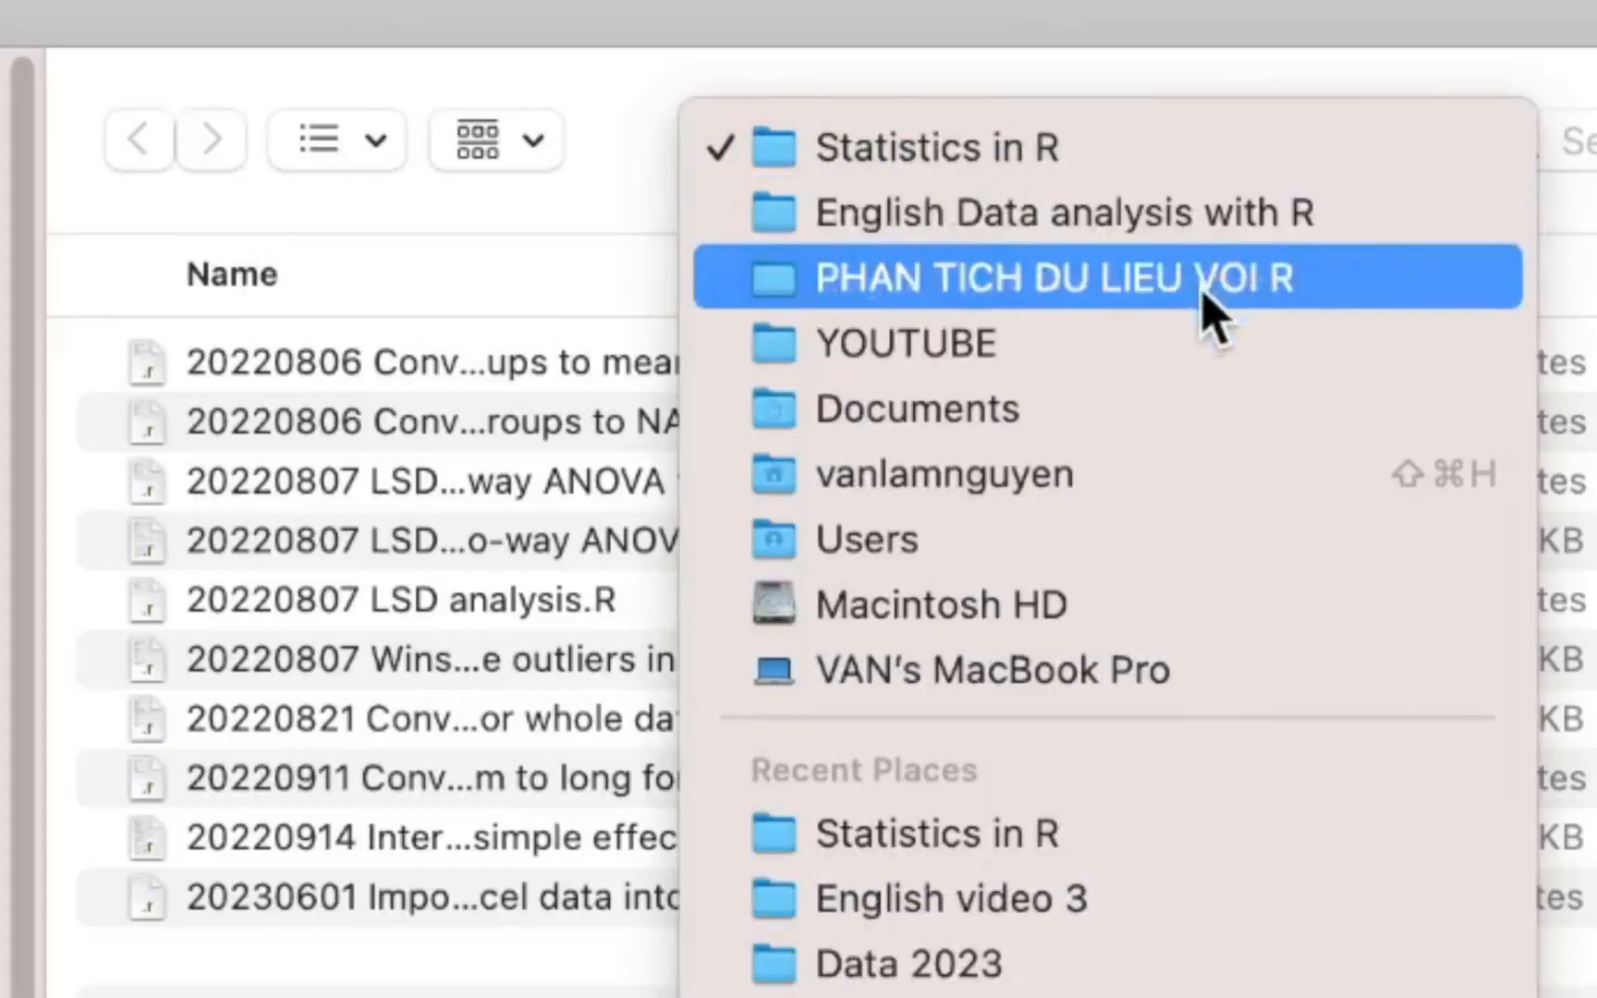
click(937, 605)
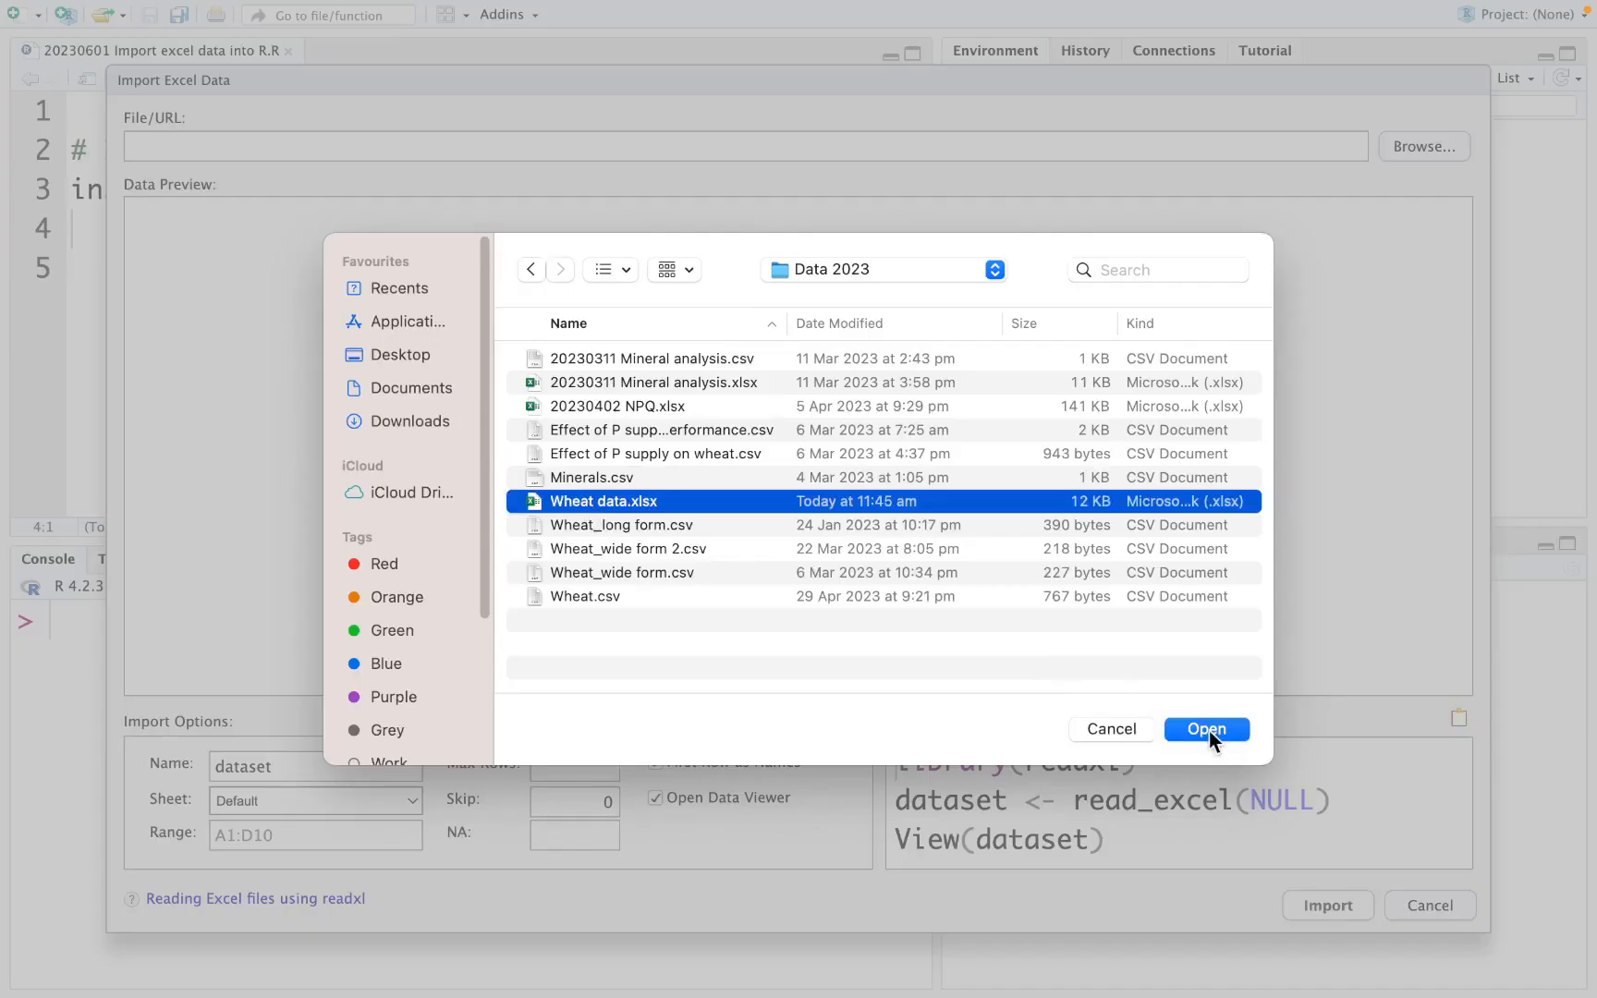
click(1206, 728)
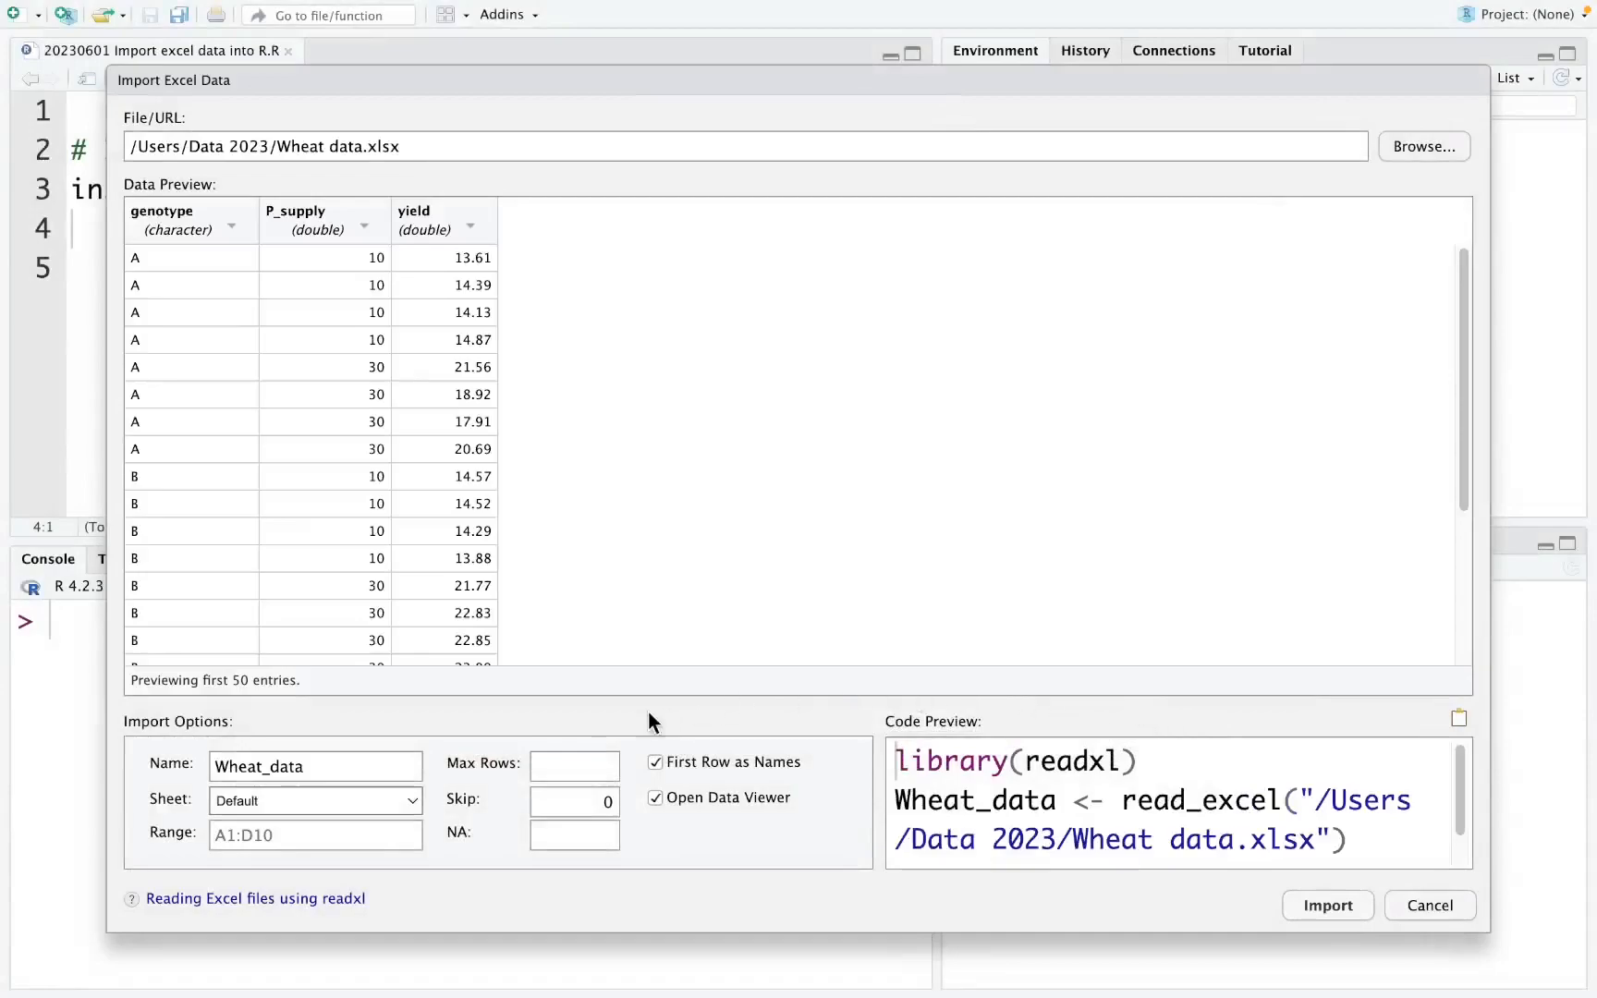
mouse_move(151, 797)
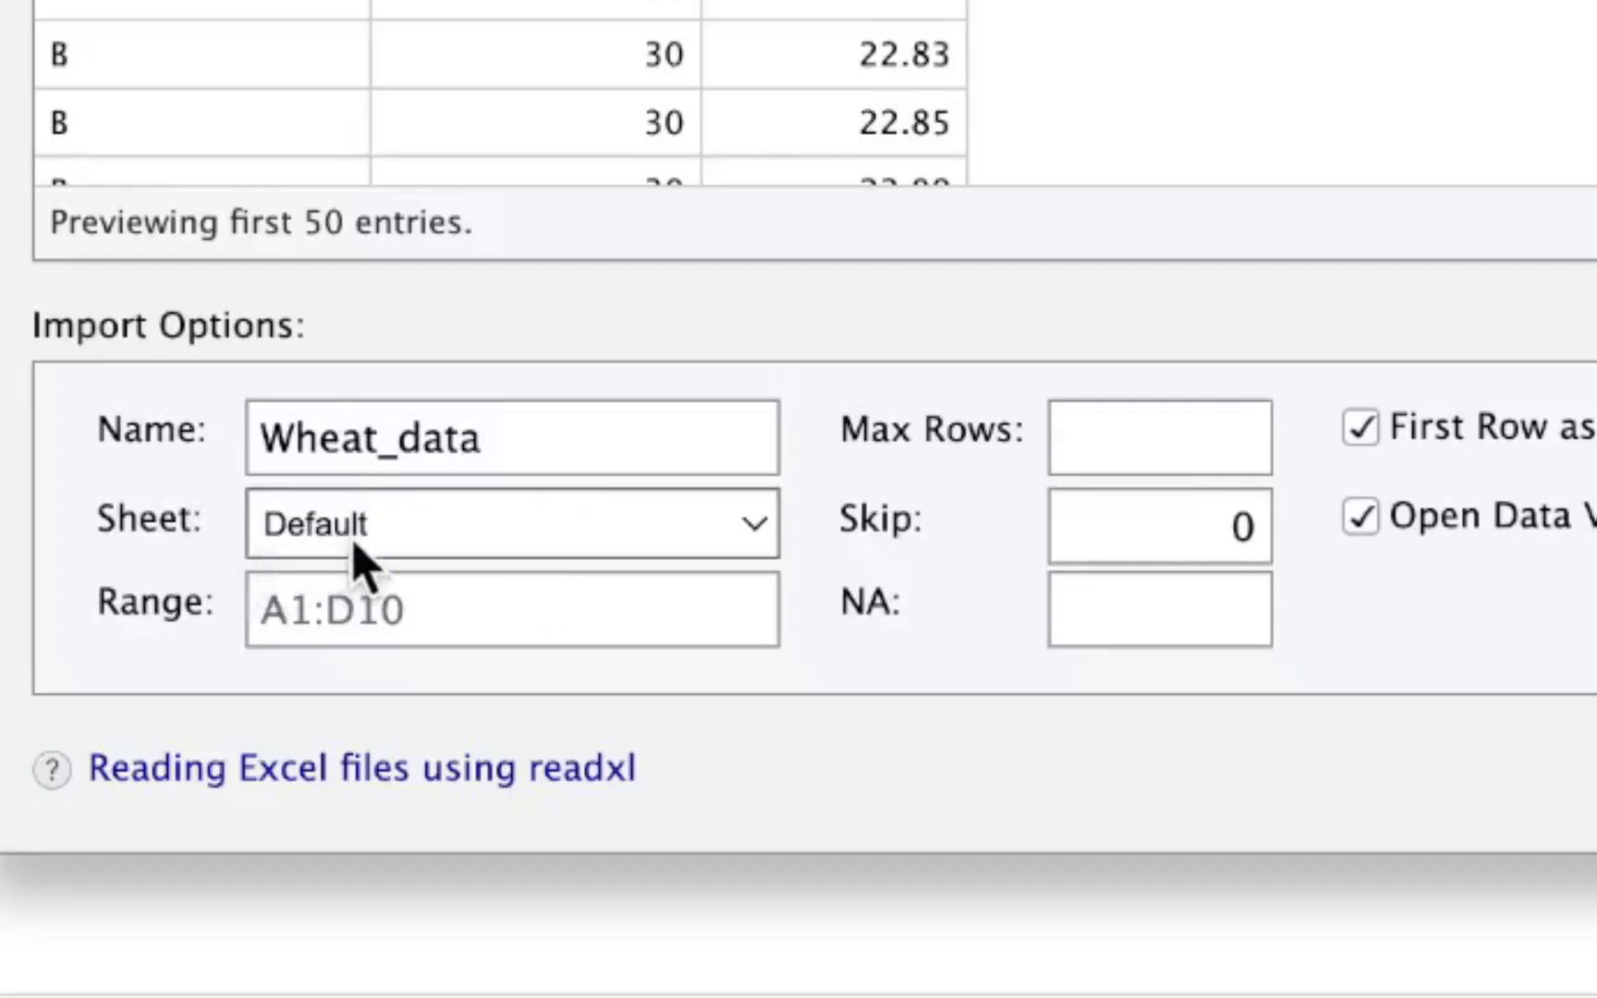
mouse_move(581, 555)
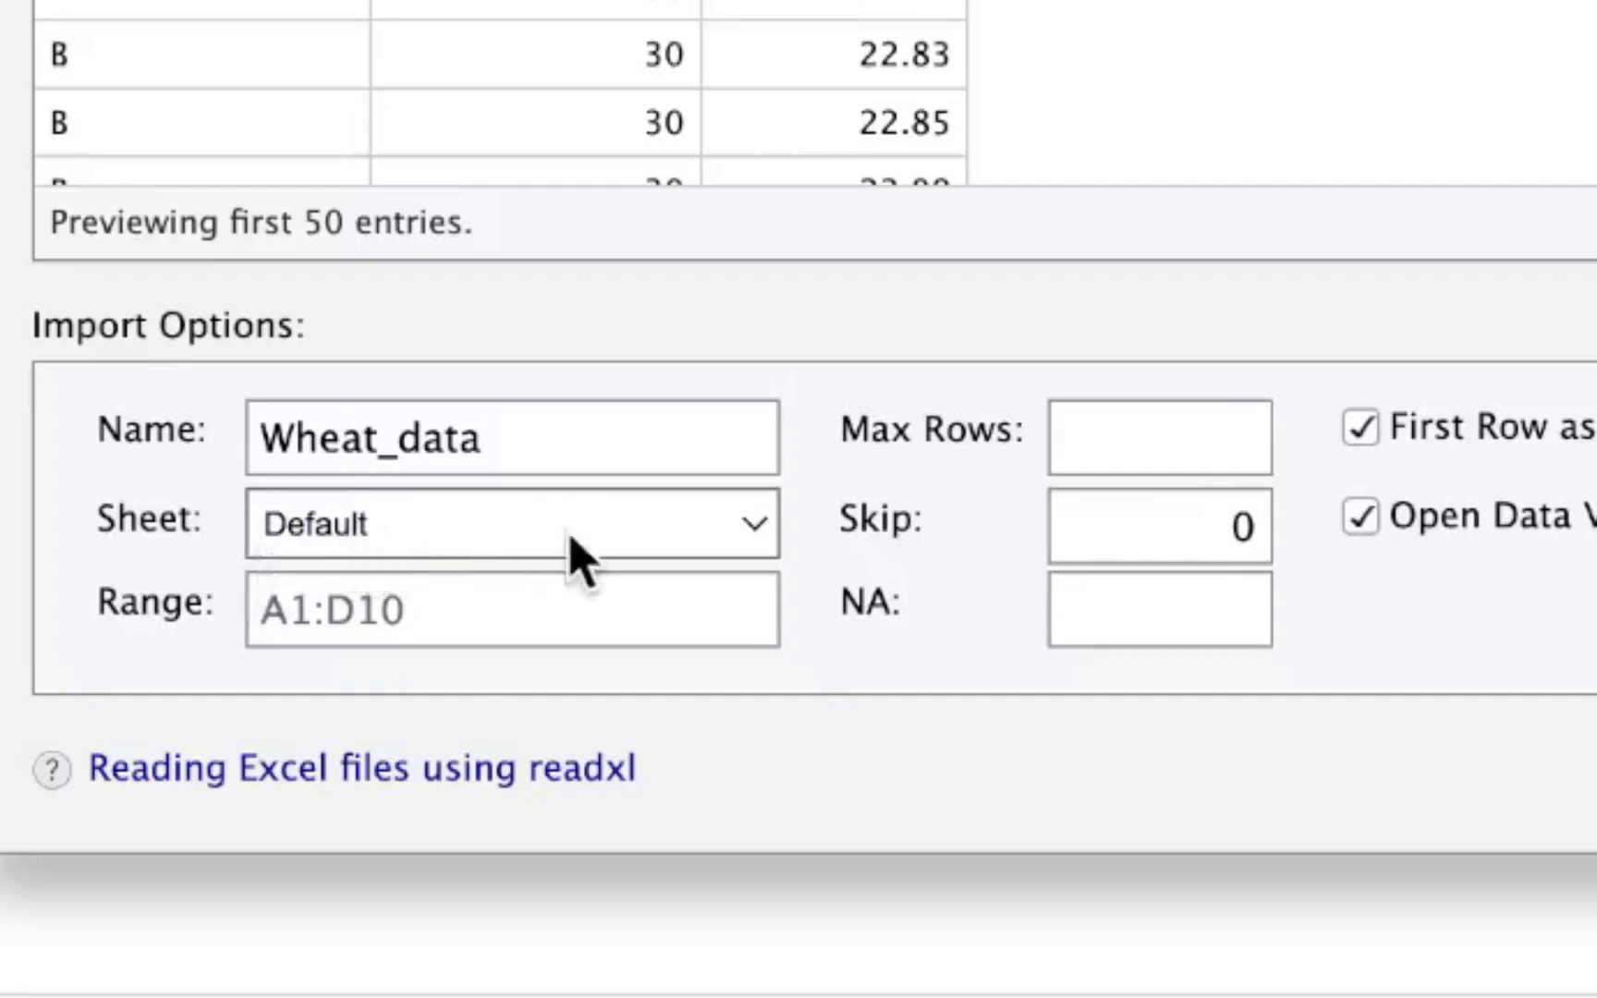
Import Sheet1 under the name df.
click(511, 522)
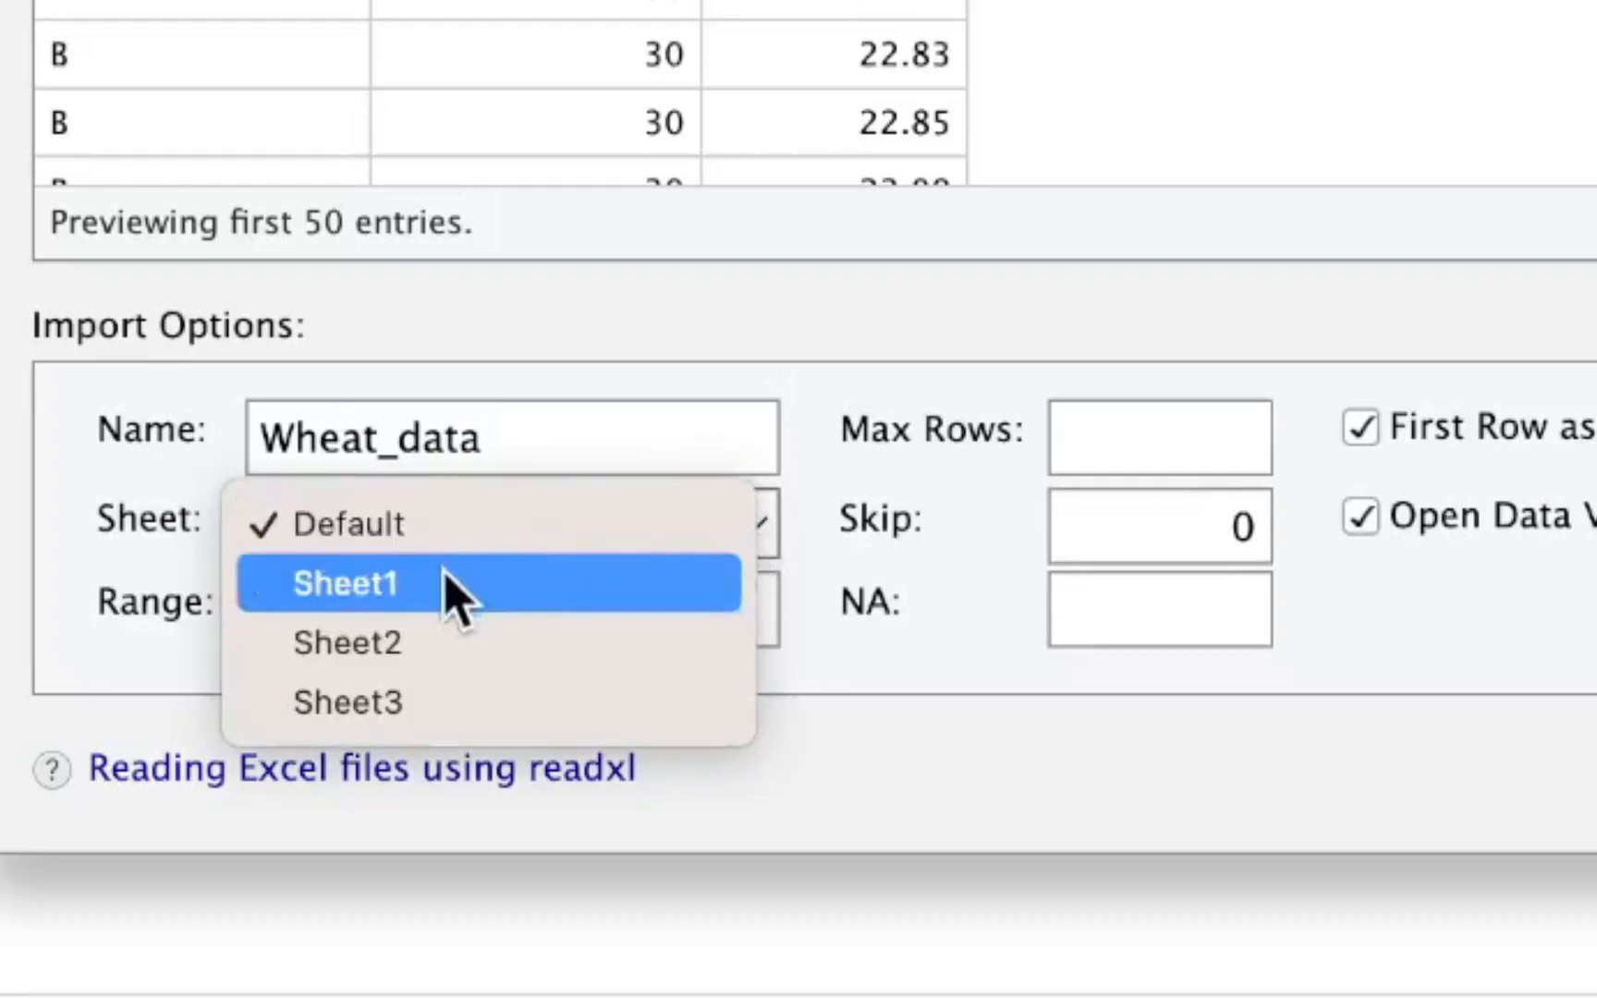
click(346, 583)
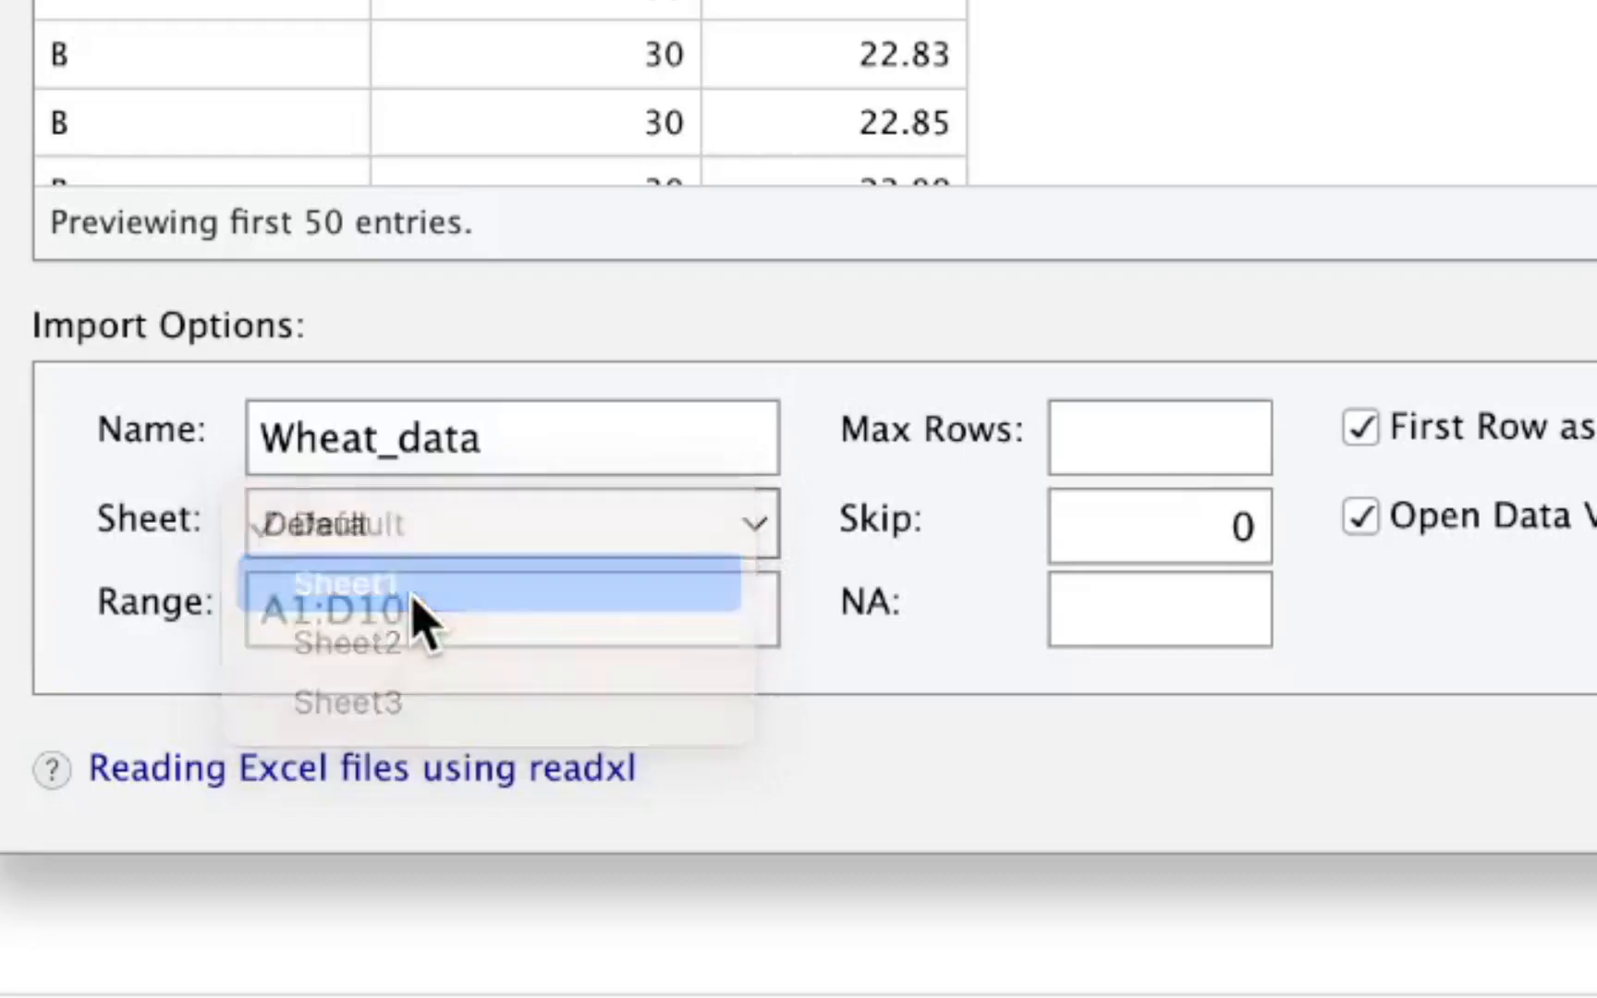
click(371, 582)
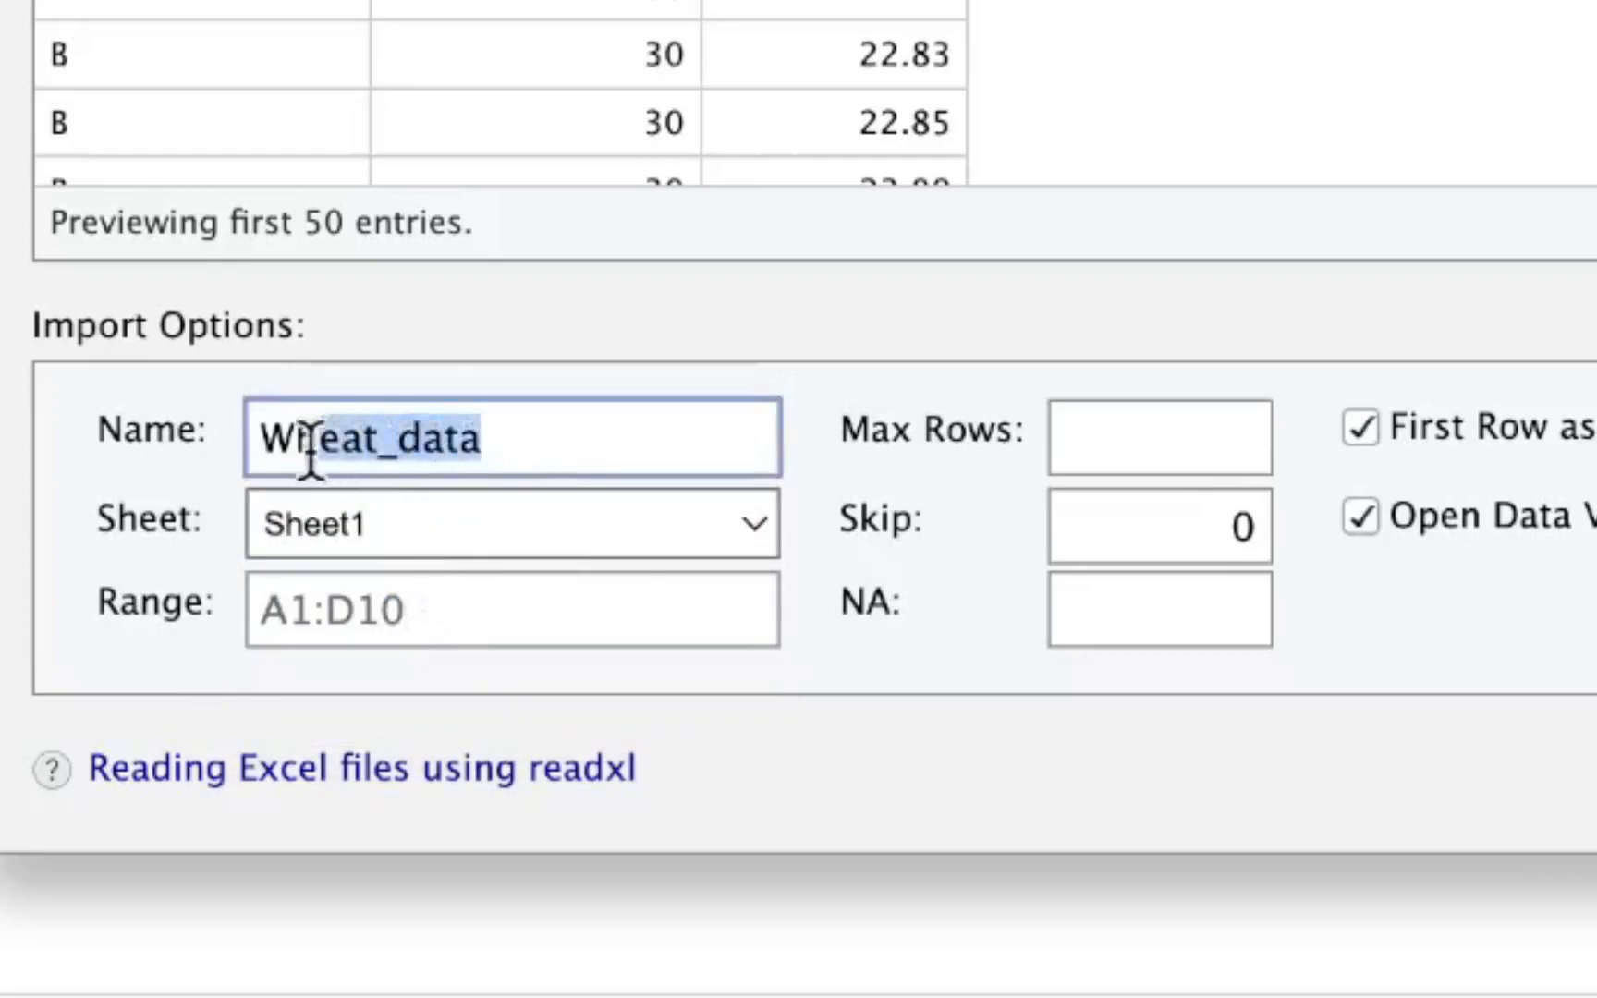
text(df)
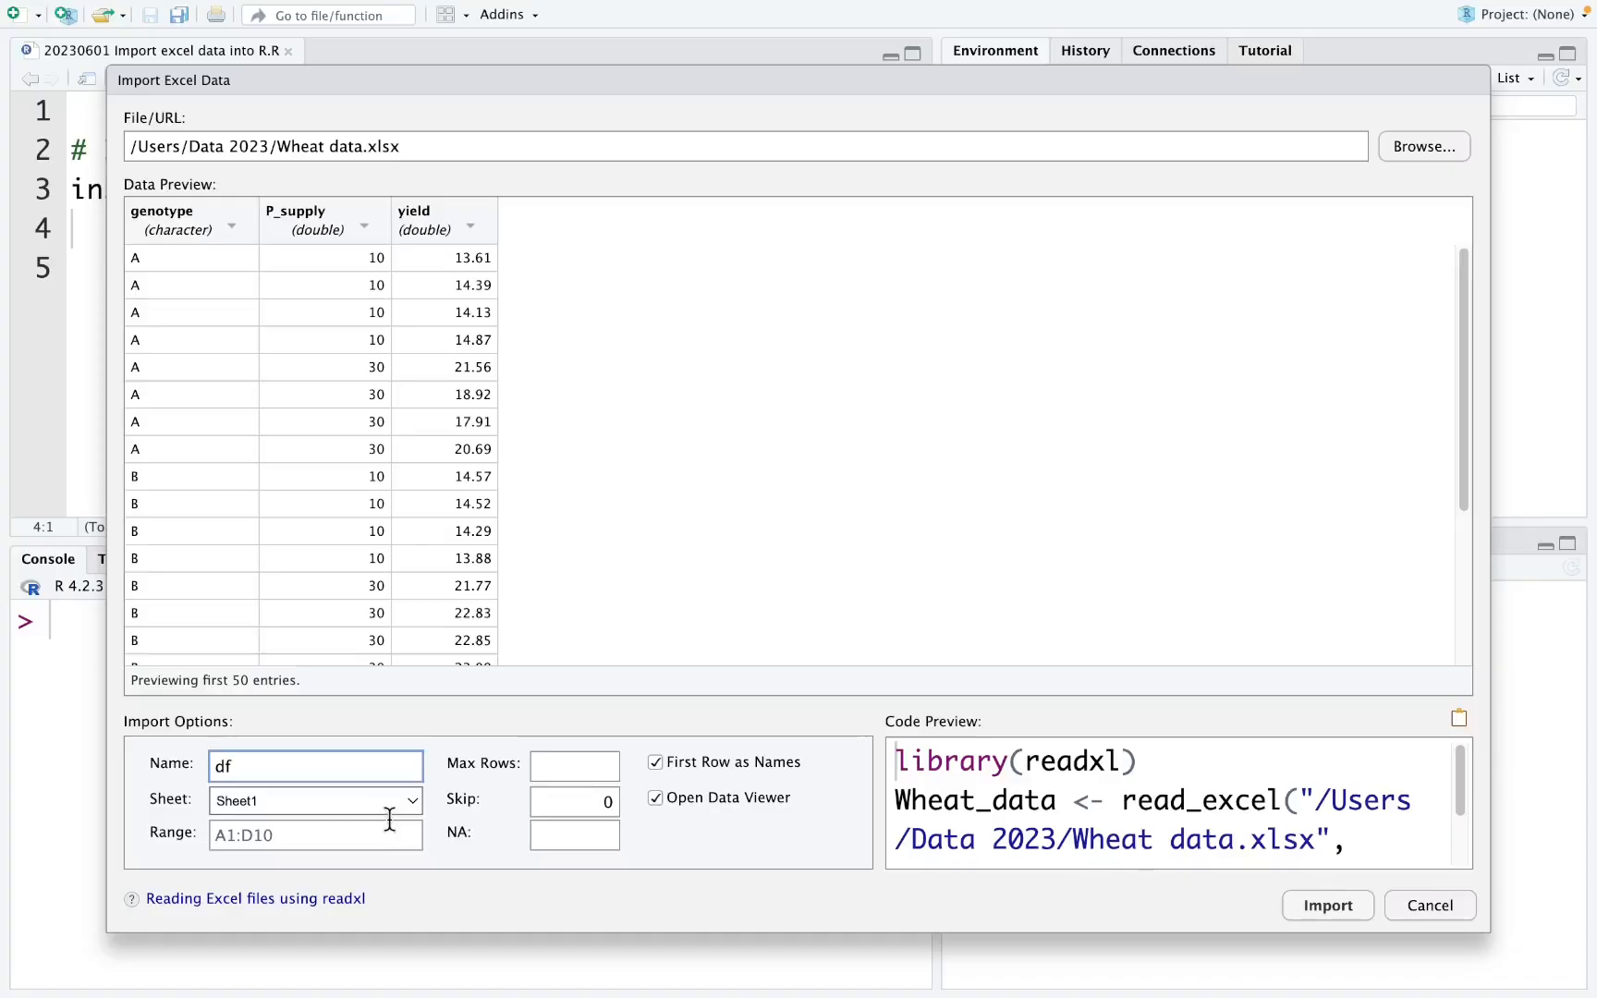
mouse_move(1327, 906)
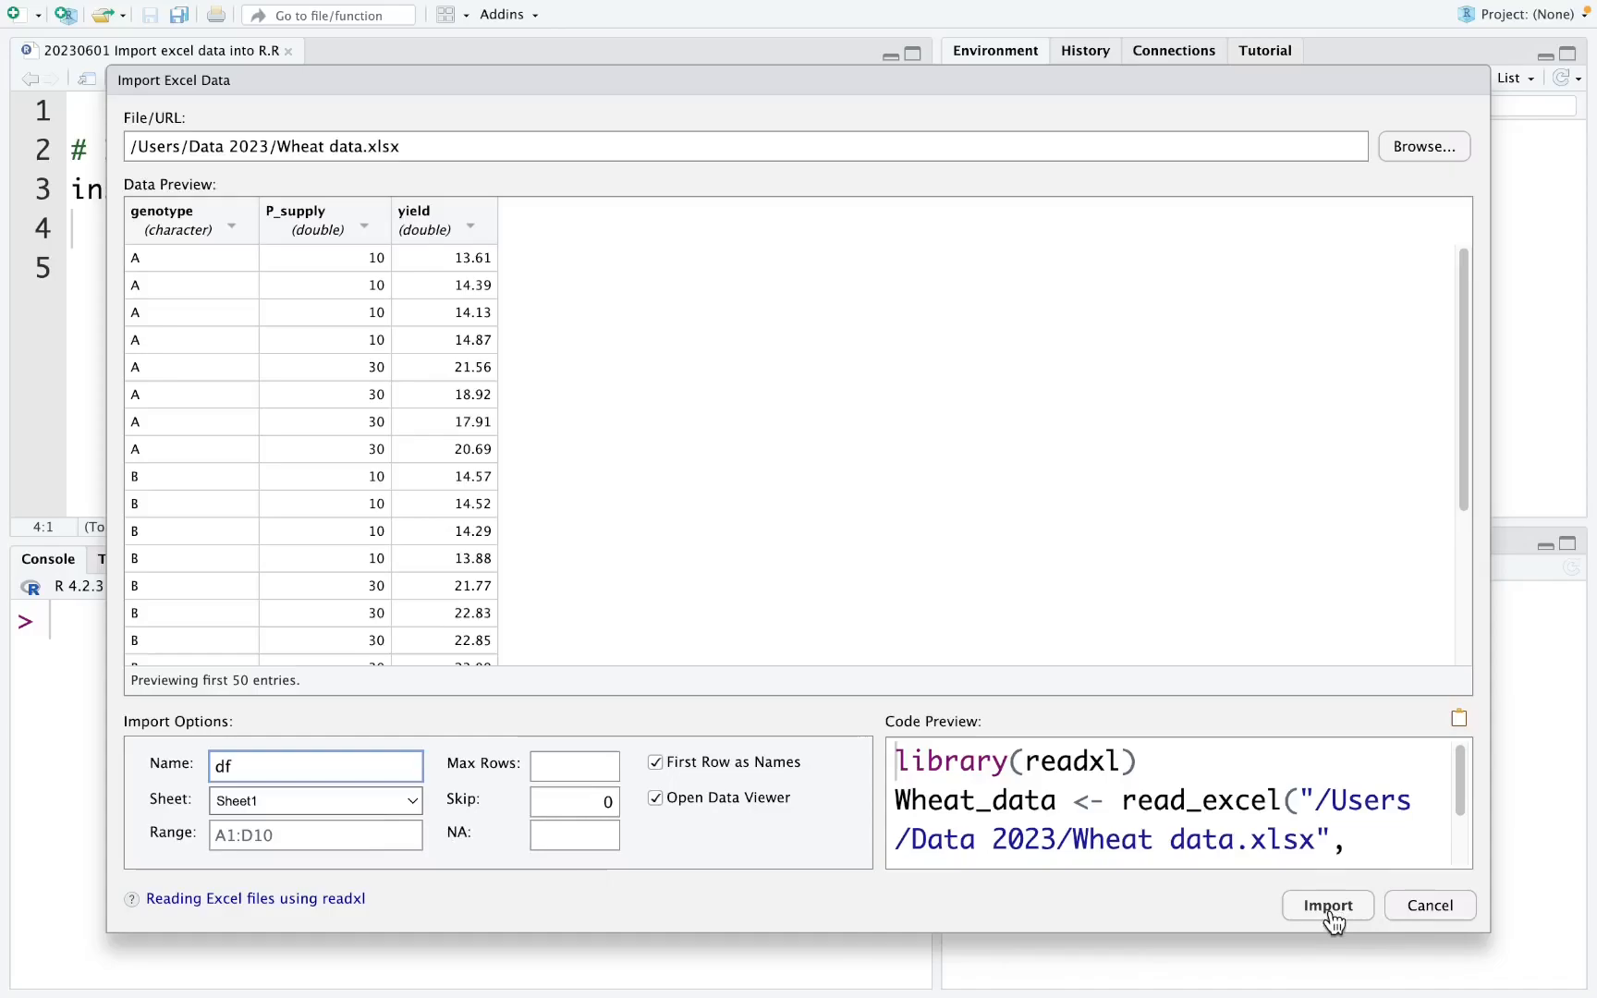
click(1326, 906)
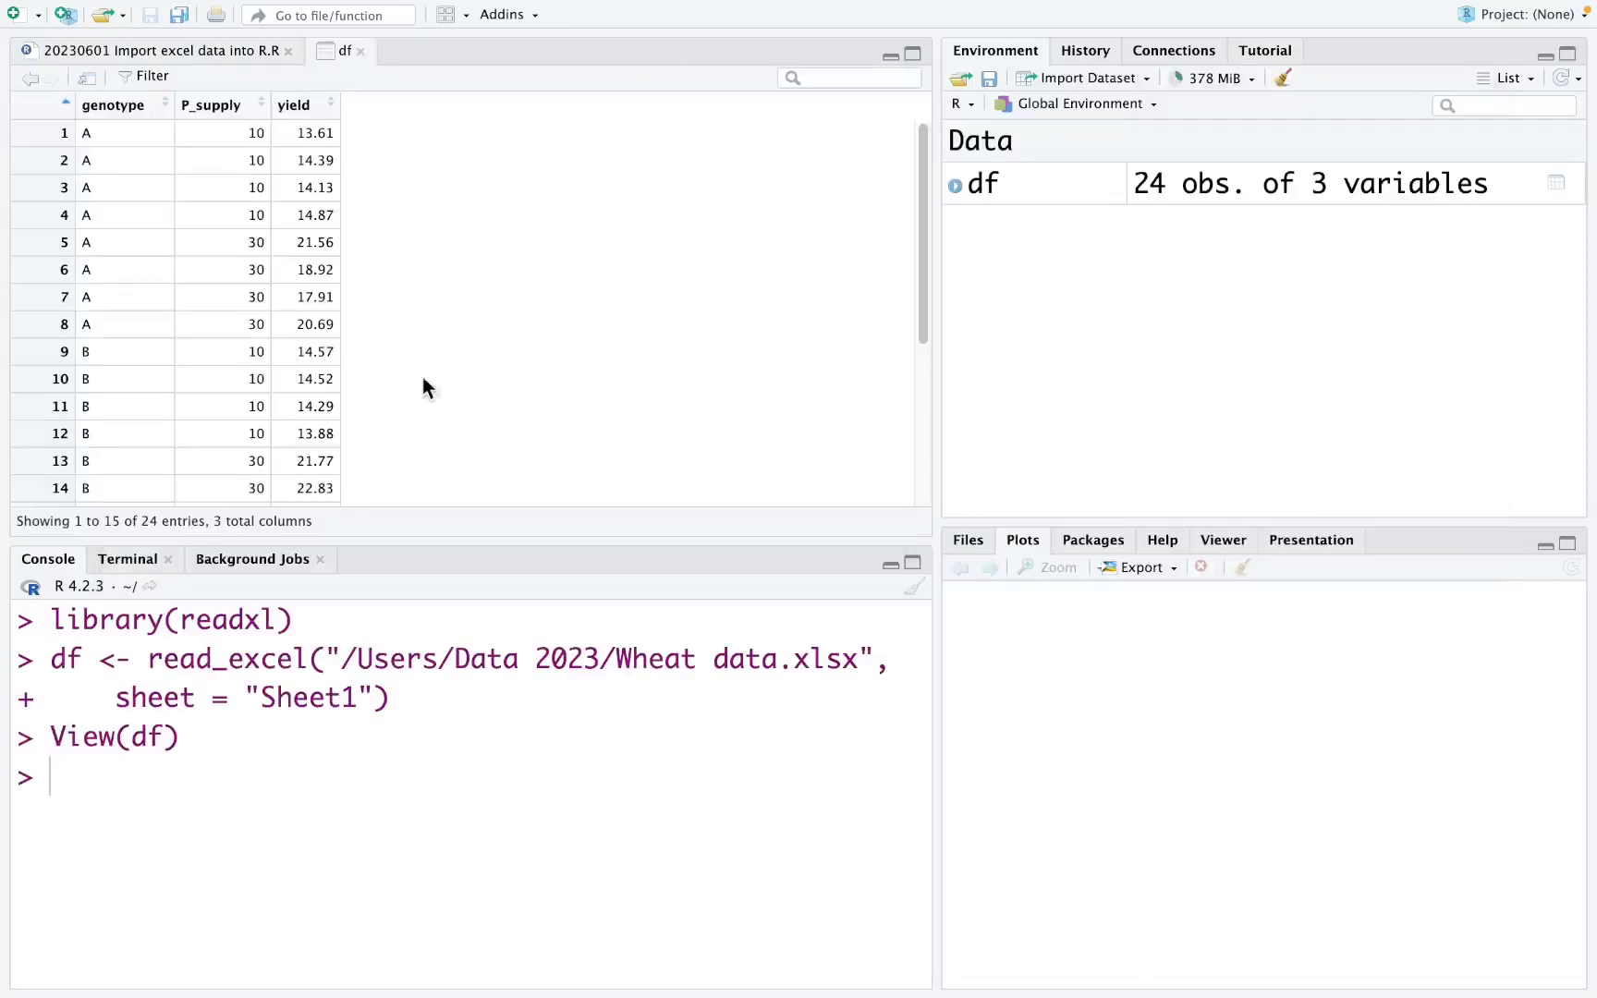
mouse_move(298, 341)
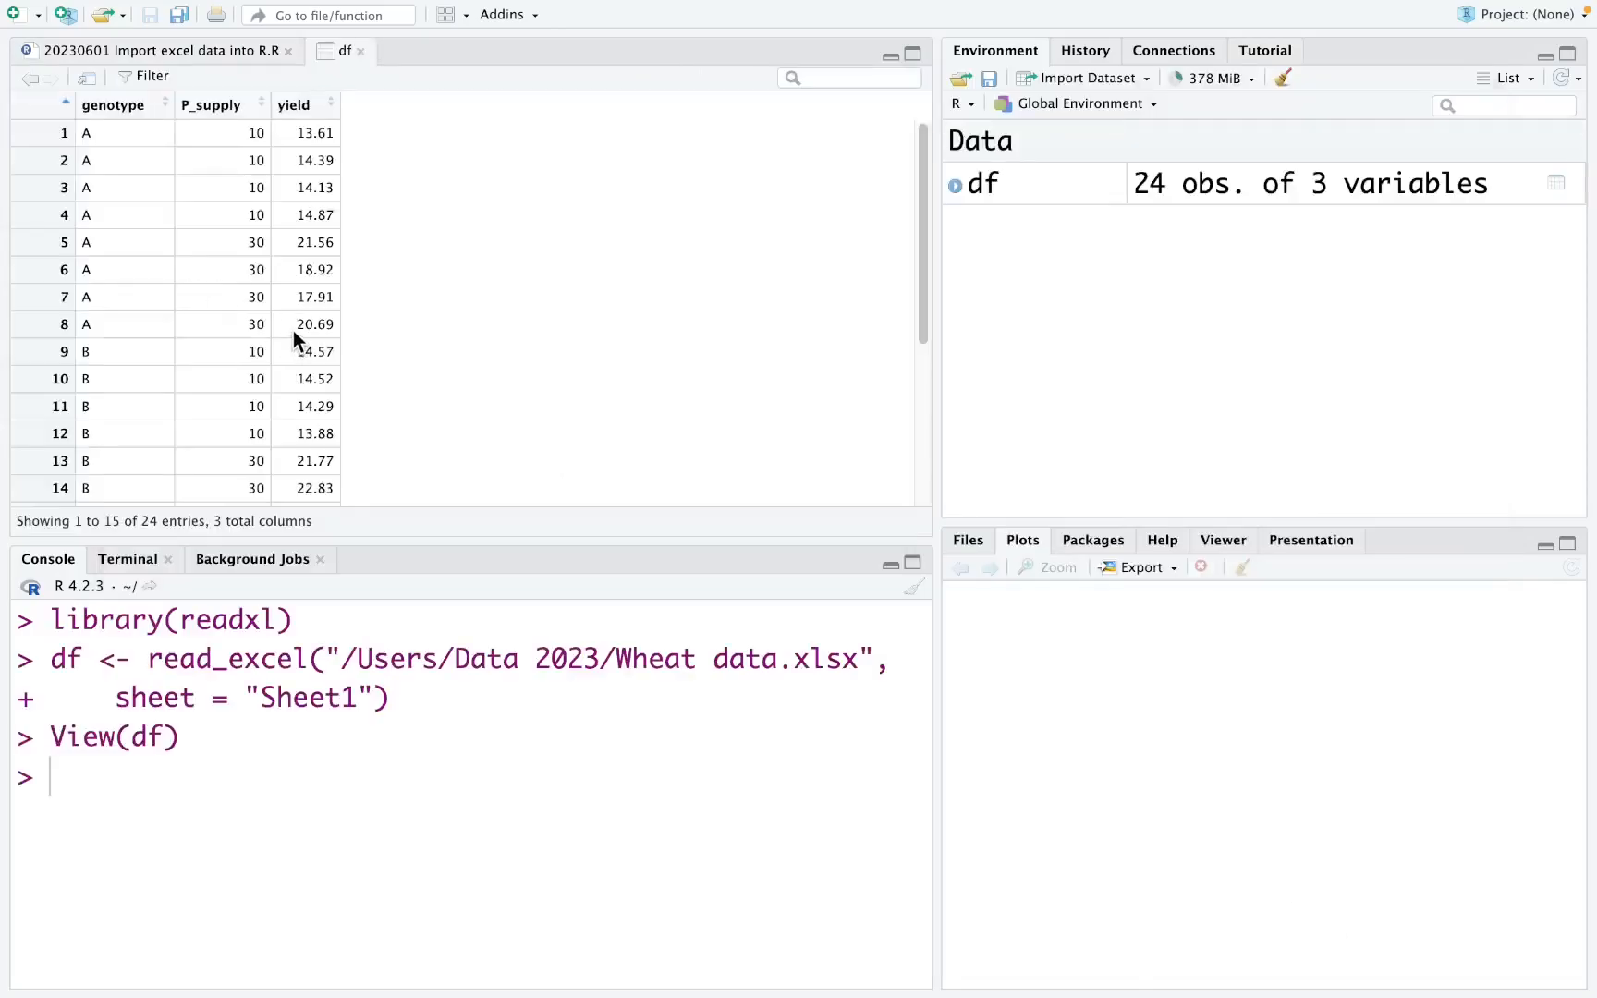
mouse_move(301, 339)
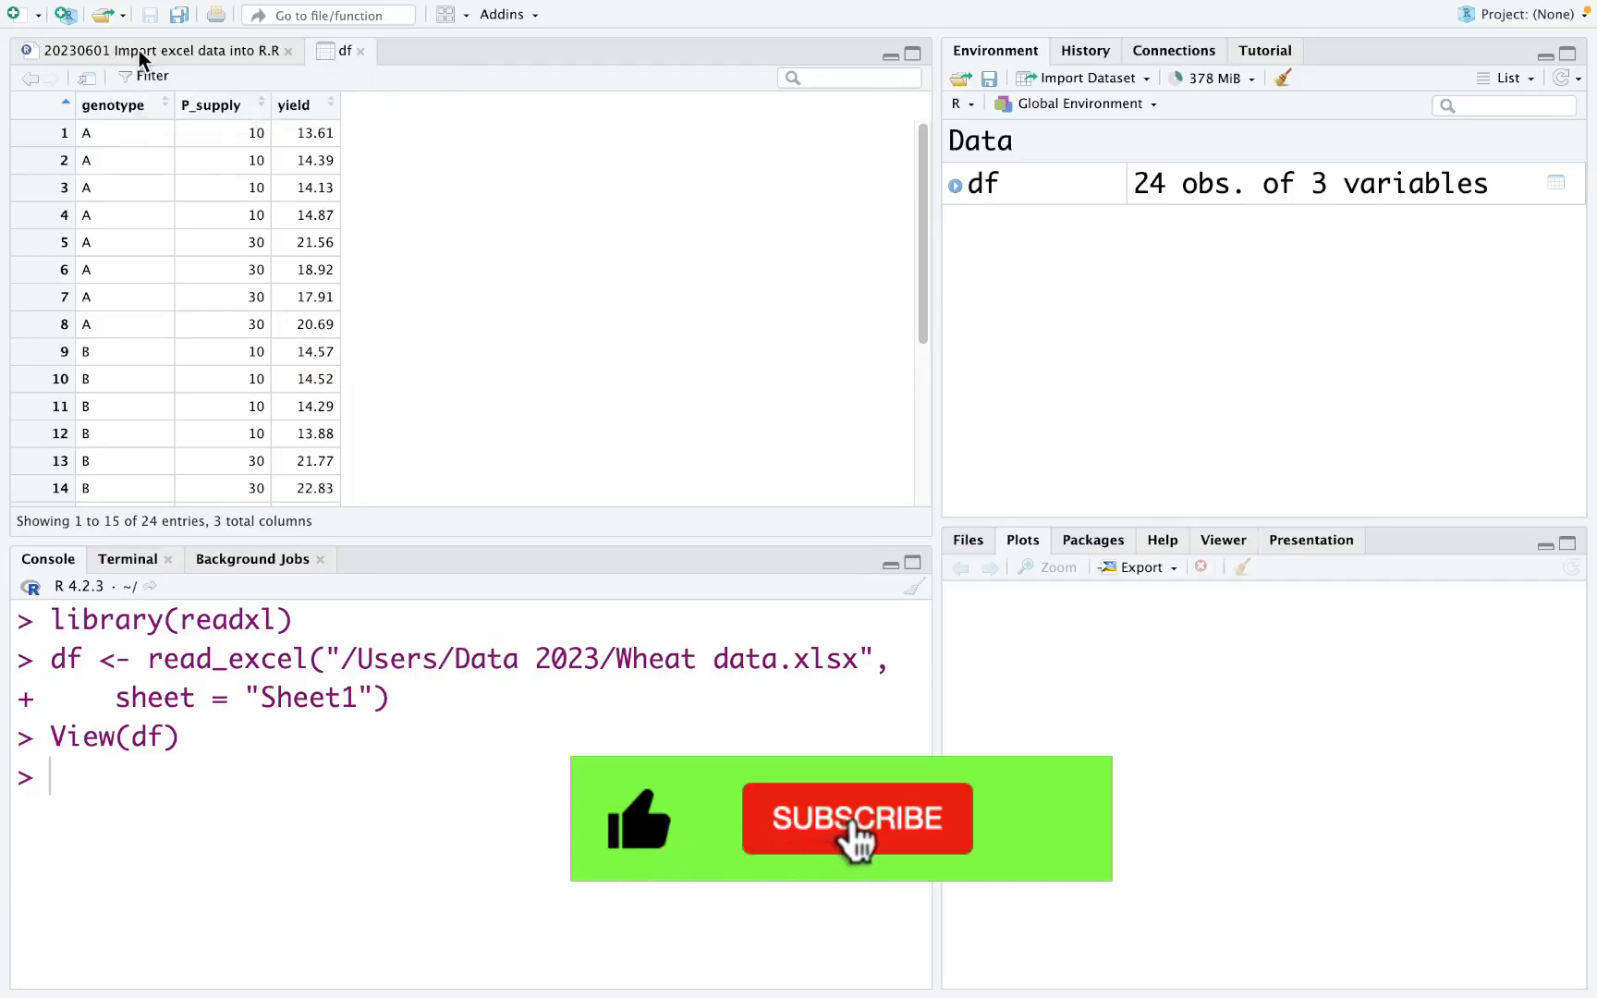
Return to the import R script tab to add the import code.
click(158, 50)
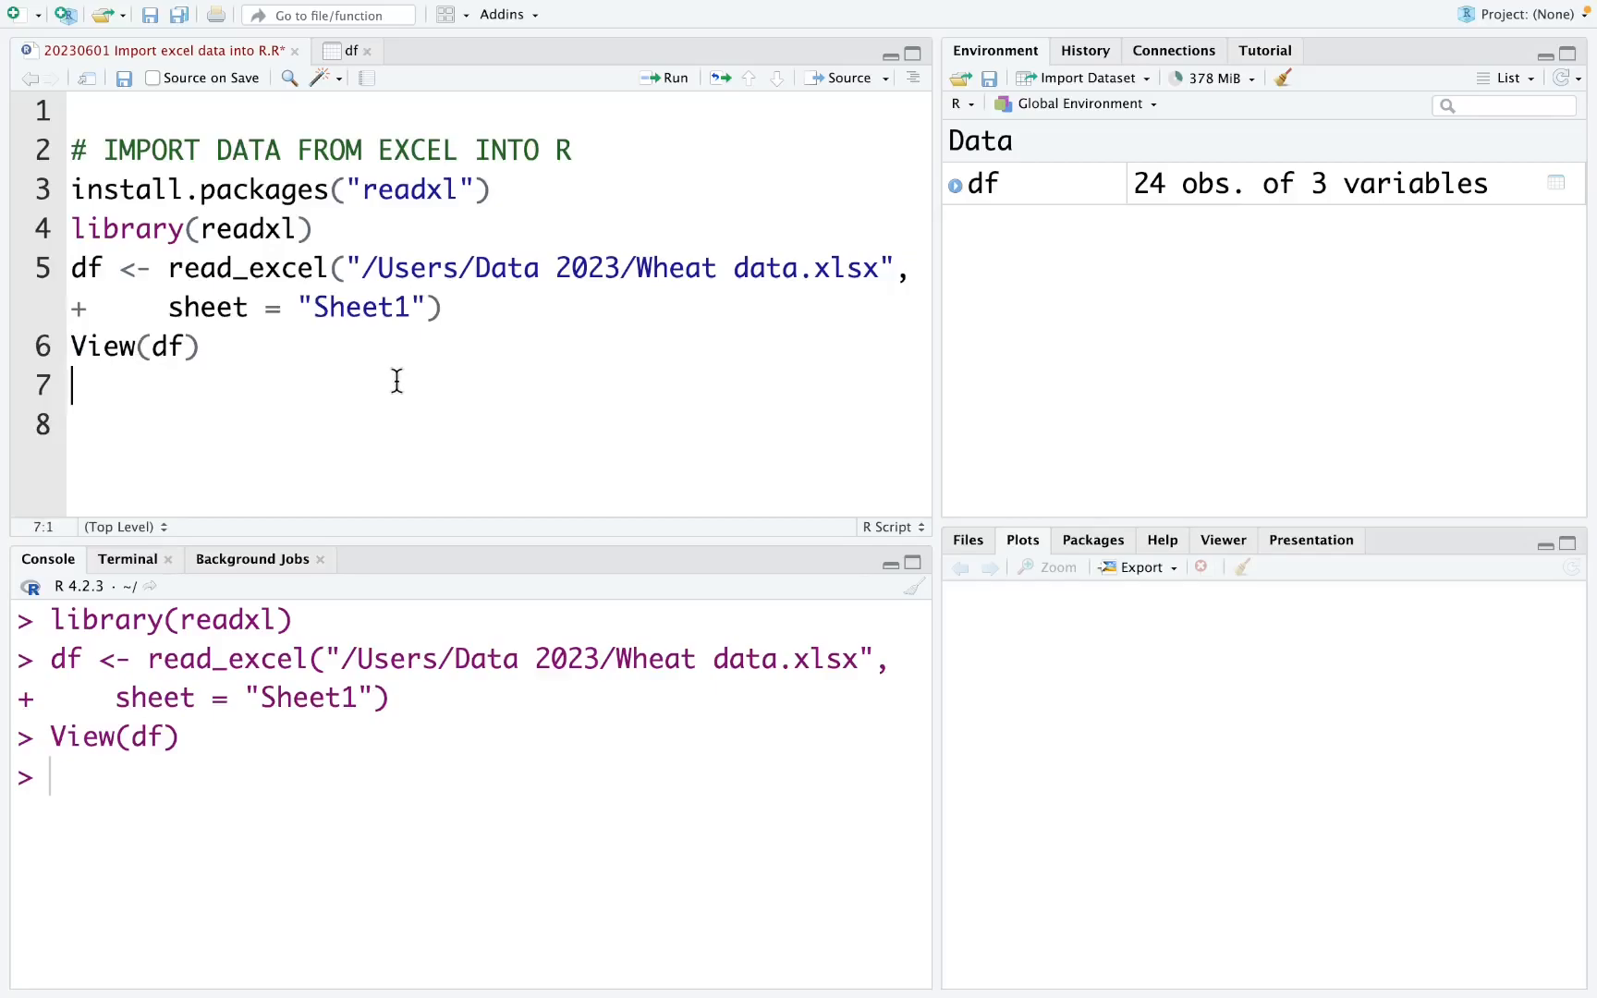
mouse_move(89, 223)
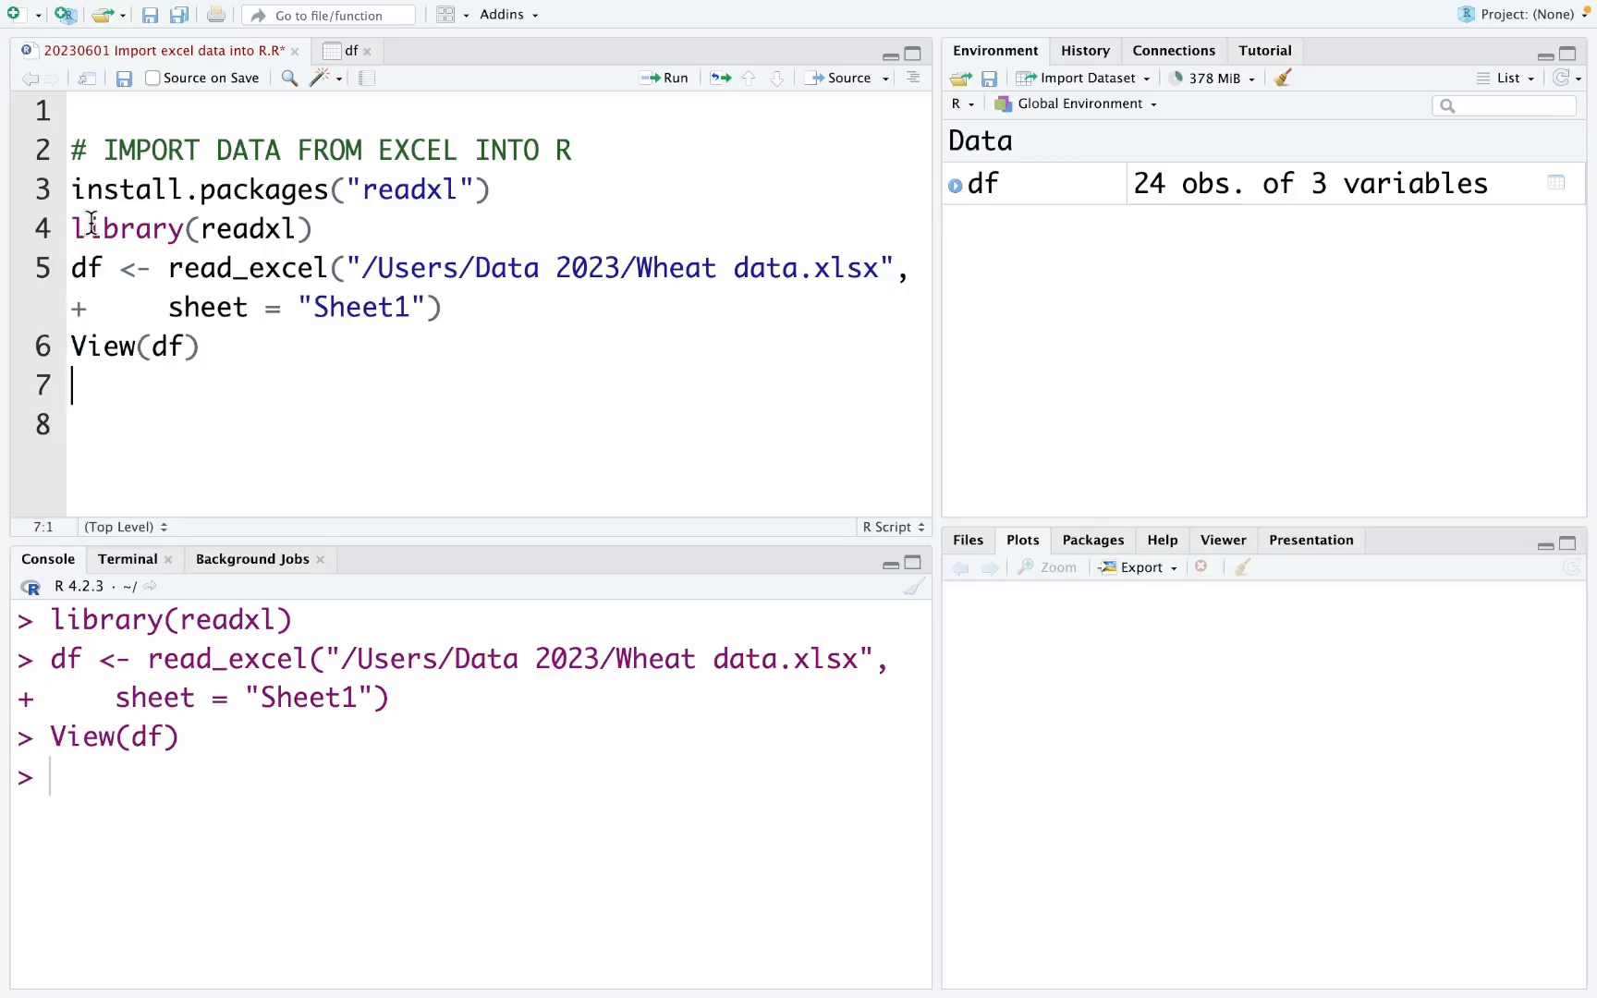
Run the library(readxl) and read_excel lines, producing an unexpected '=' error.
click(668, 77)
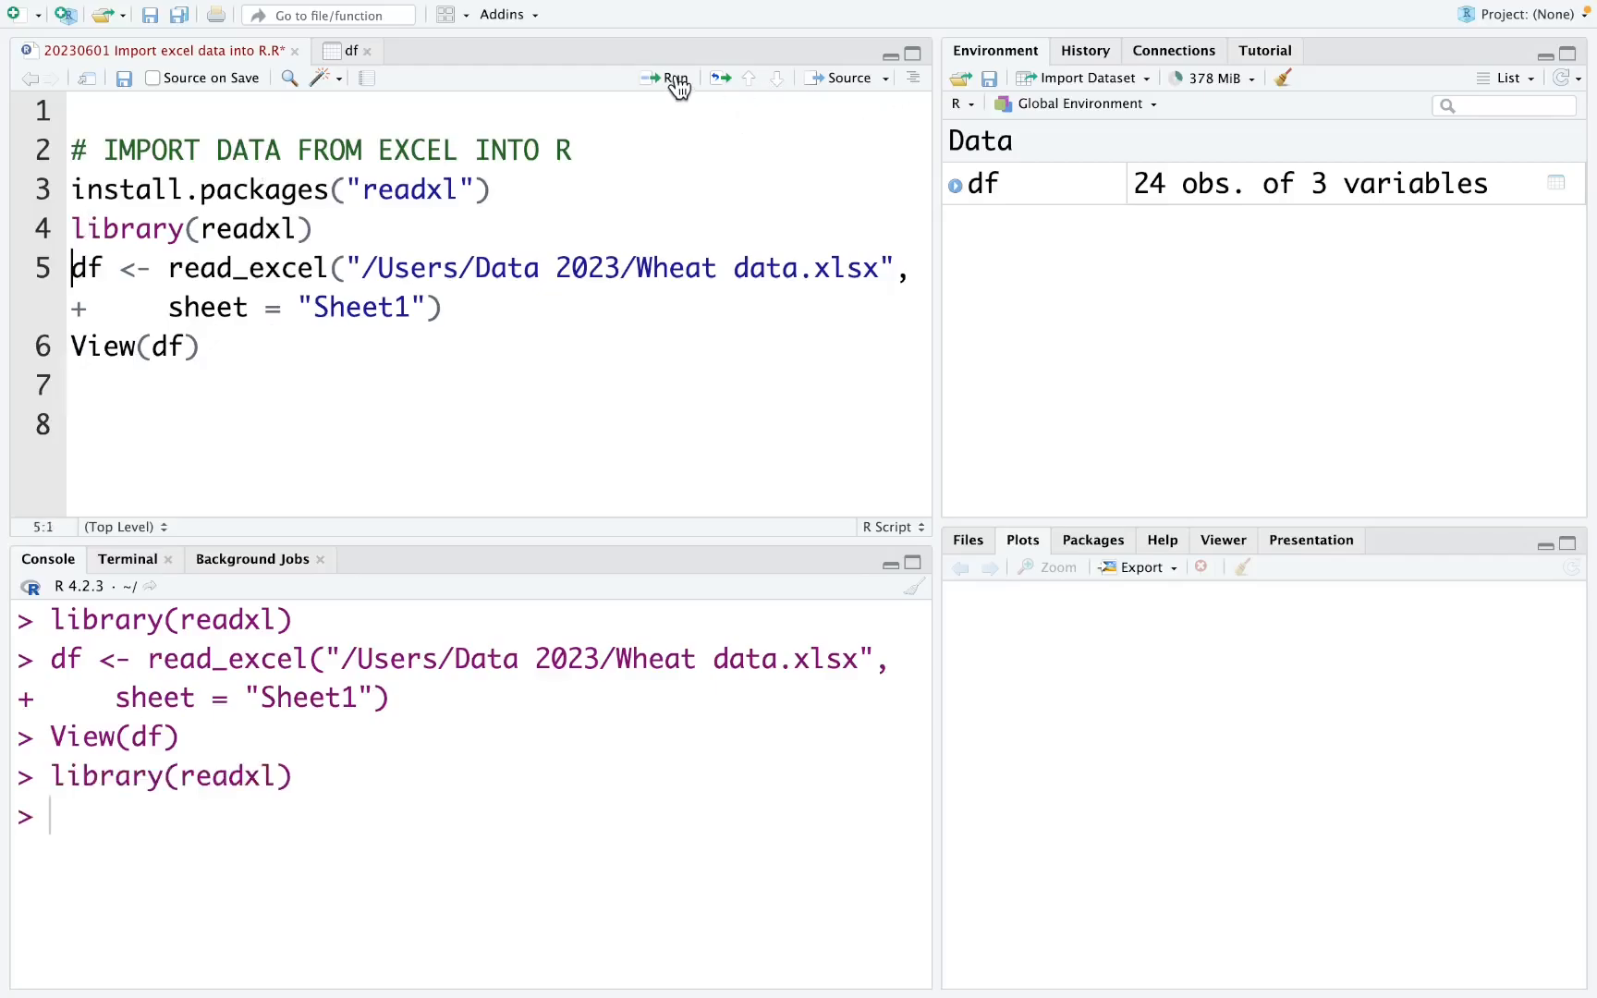
click(667, 78)
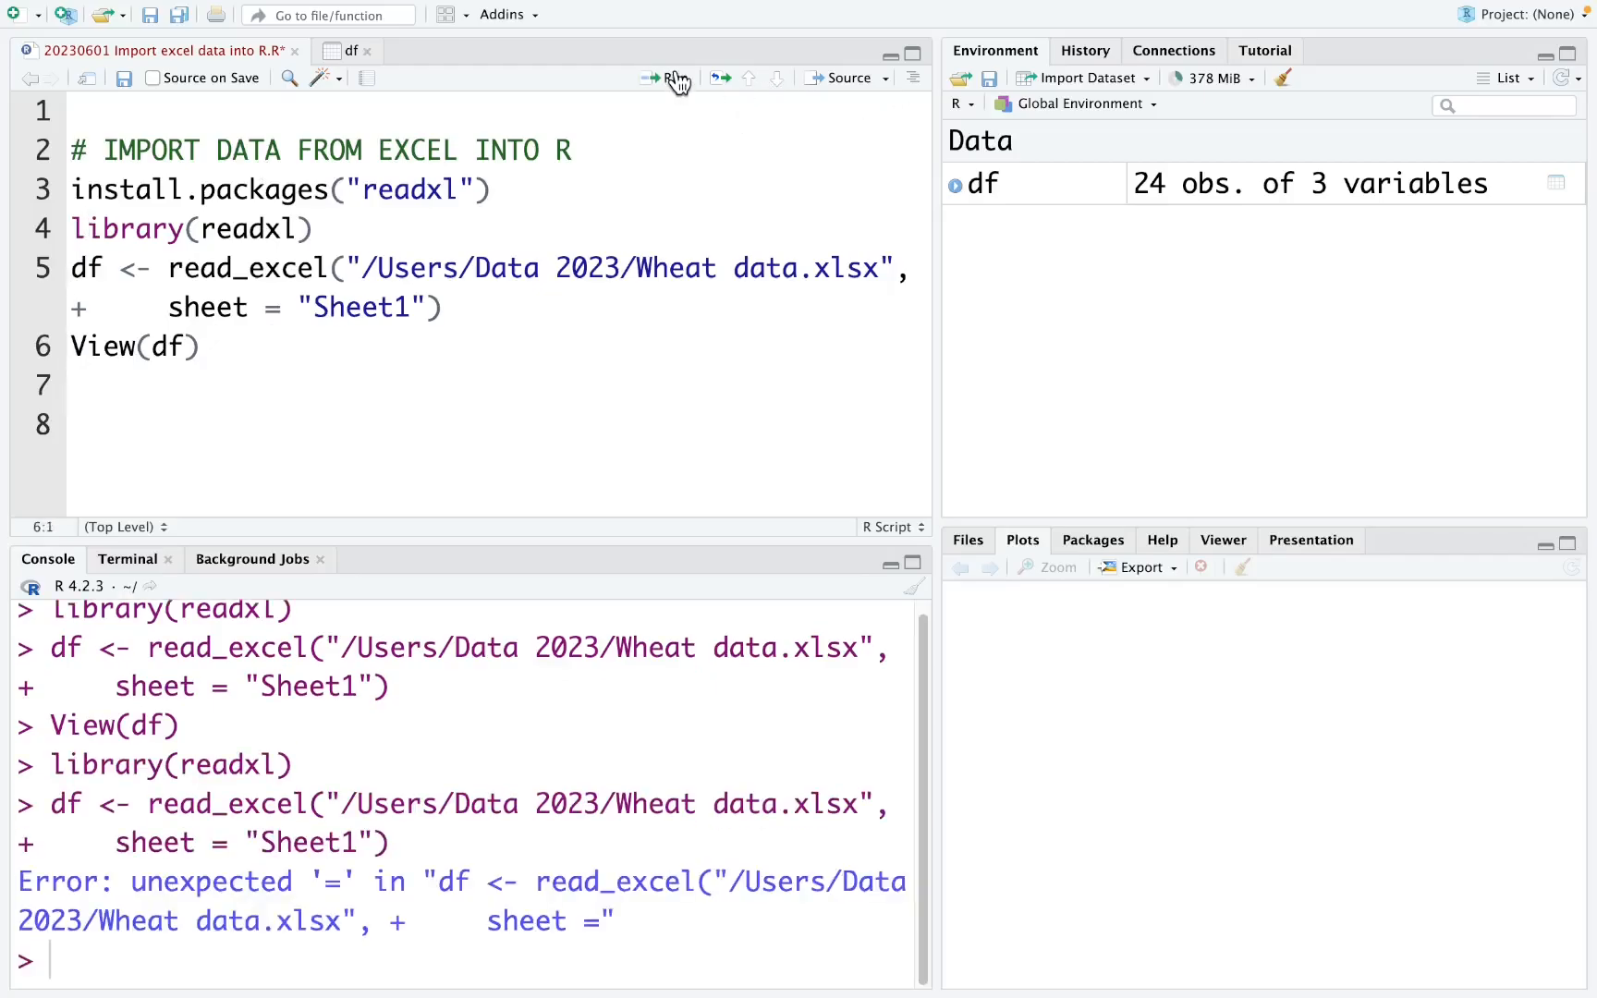